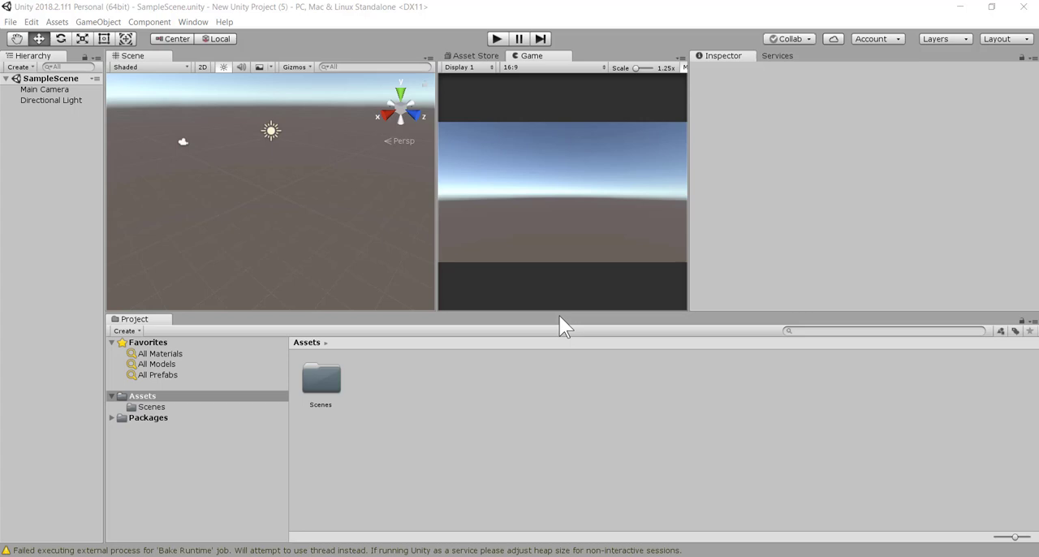
{"action": "mouse_move", "coordinate": [450, 223]}
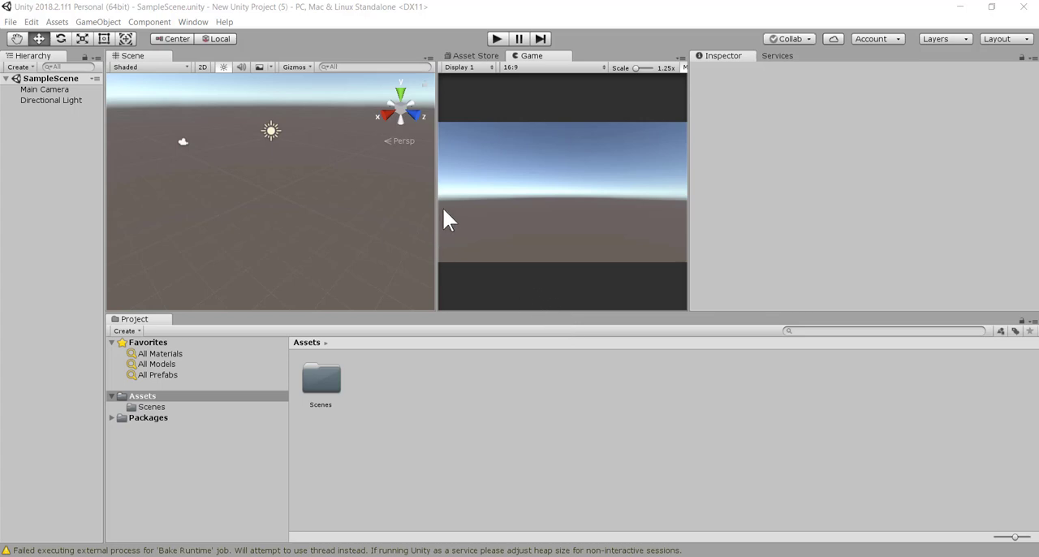
{"action": "mouse_move", "coordinate": [370, 227]}
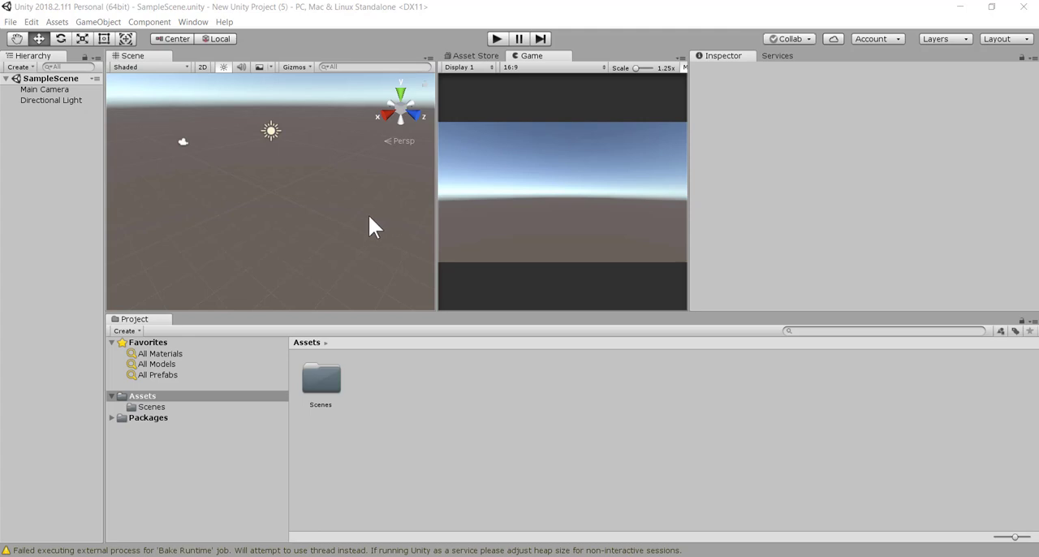
{"action": "mouse_move", "coordinate": [8, 33]}
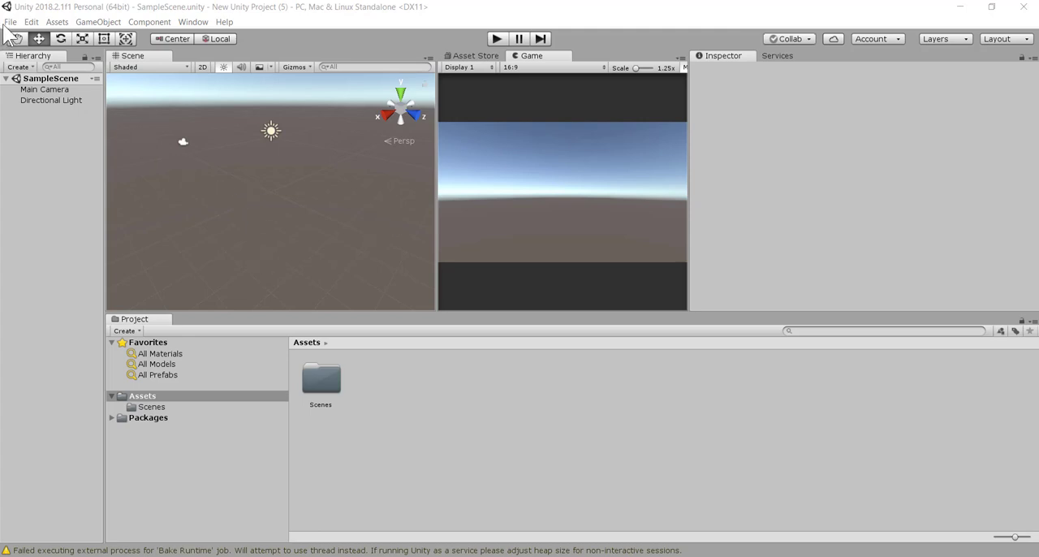
- Create a flat Terrain object in the scene from the Hierarchy's Create > 3D Object menu
{"action": "left_click", "coordinate": [10, 22]}
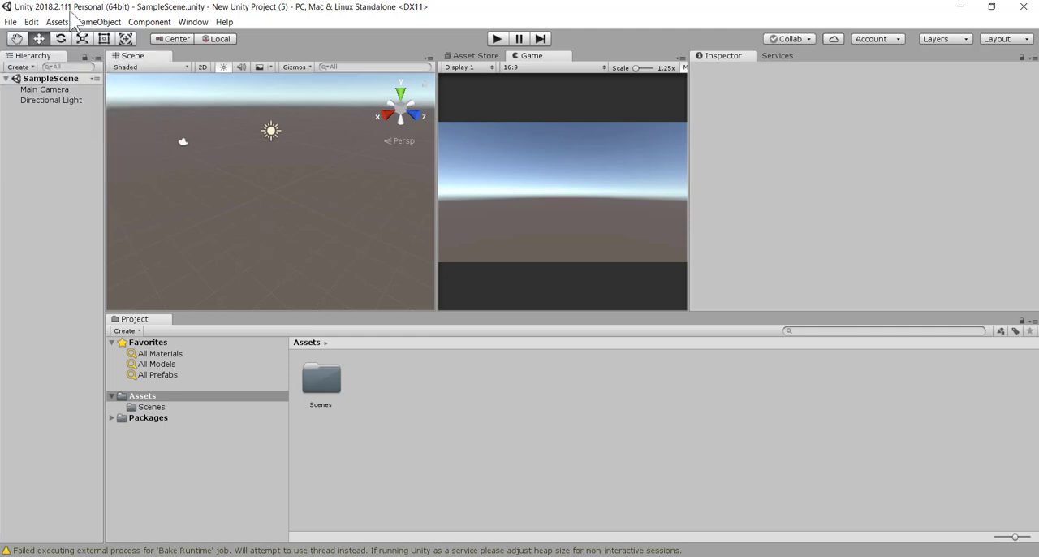
{"action": "mouse_move", "coordinate": [158, 156]}
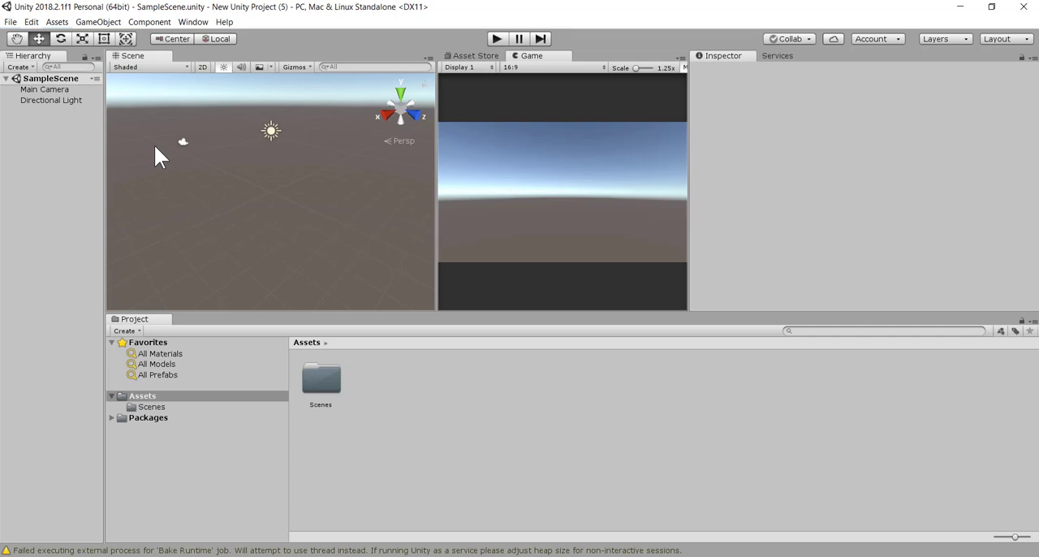
{"action": "mouse_move", "coordinate": [246, 222]}
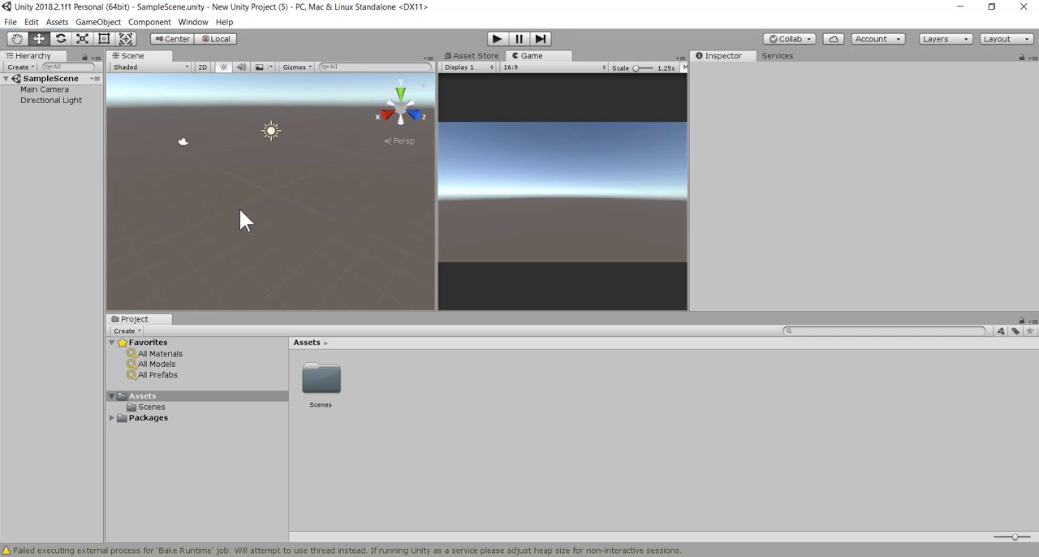
{"action": "mouse_move", "coordinate": [268, 87]}
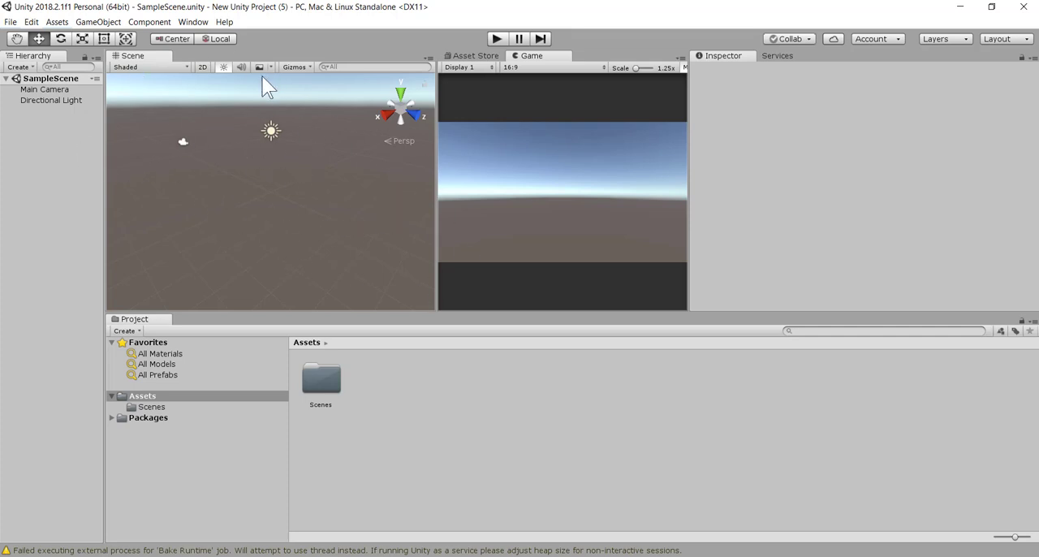
{"action": "mouse_move", "coordinate": [864, 53]}
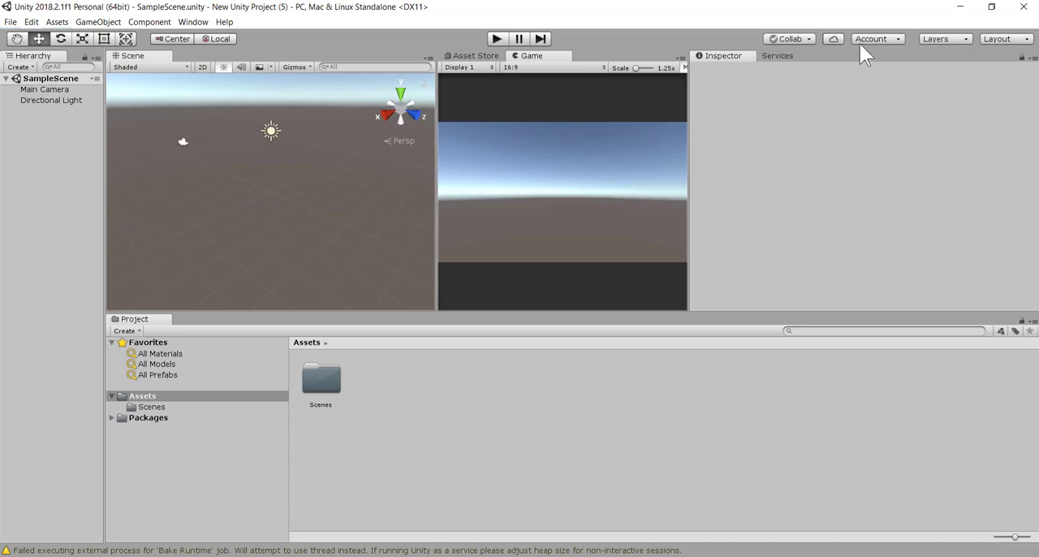
{"action": "left_click", "coordinate": [873, 38]}
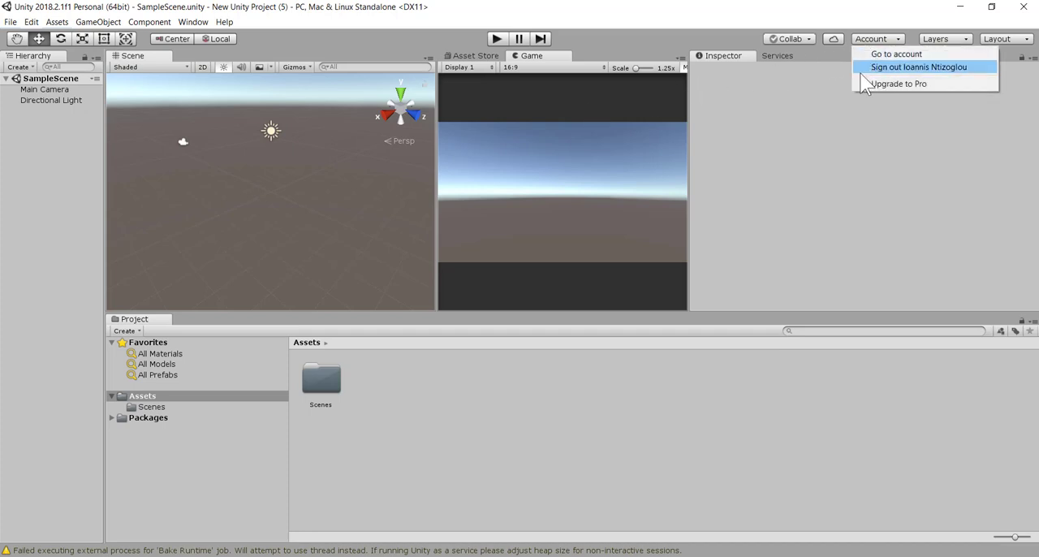
{"action": "mouse_move", "coordinate": [503, 148]}
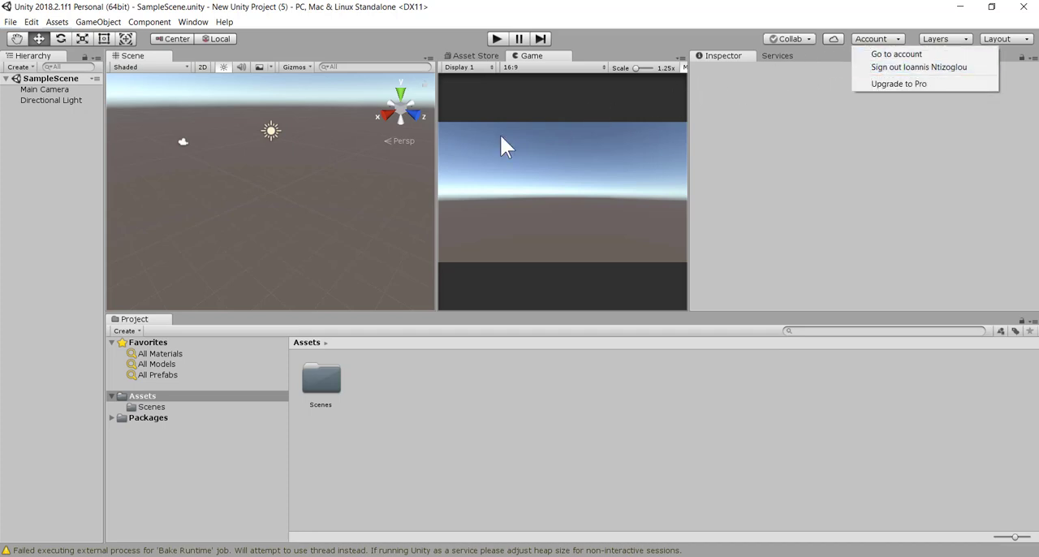
{"action": "mouse_move", "coordinate": [310, 173]}
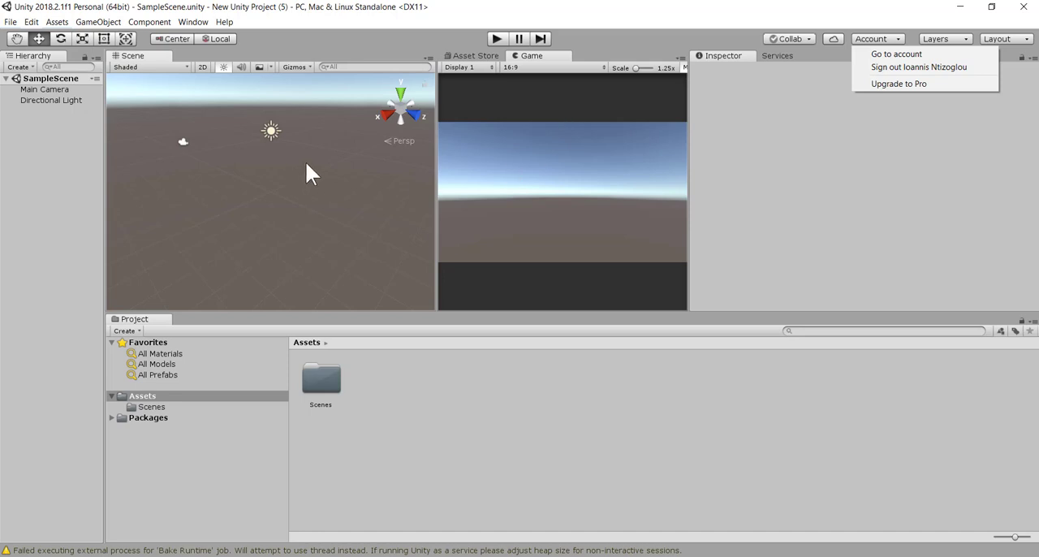
{"action": "mouse_move", "coordinate": [108, 133]}
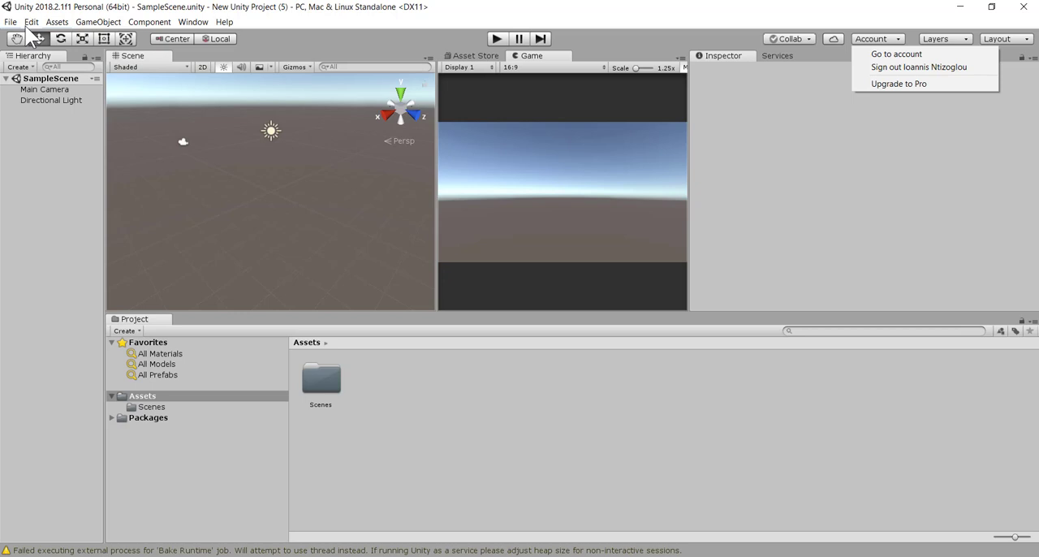
{"action": "left_click", "coordinate": [18, 66]}
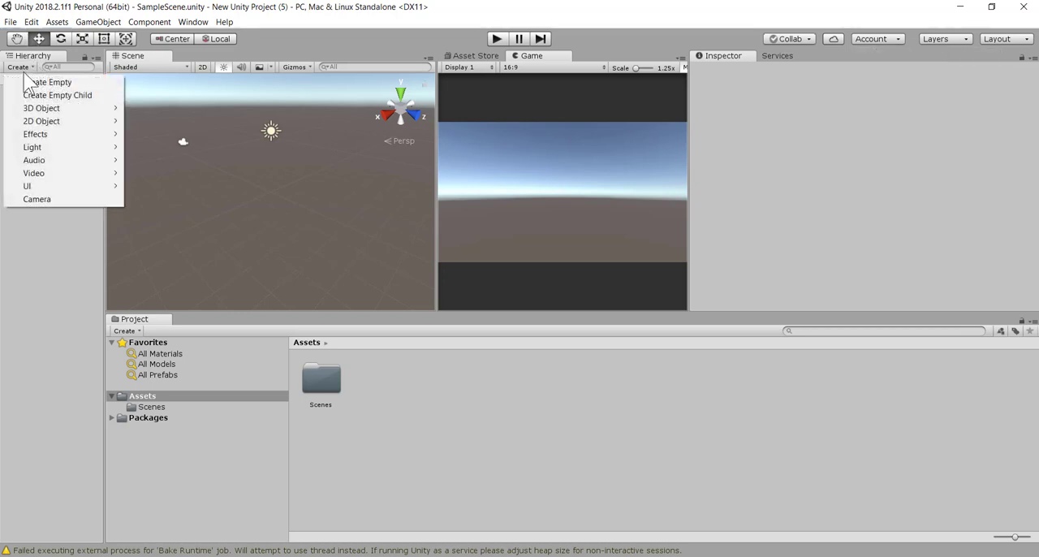
{"action": "mouse_move", "coordinate": [57, 95]}
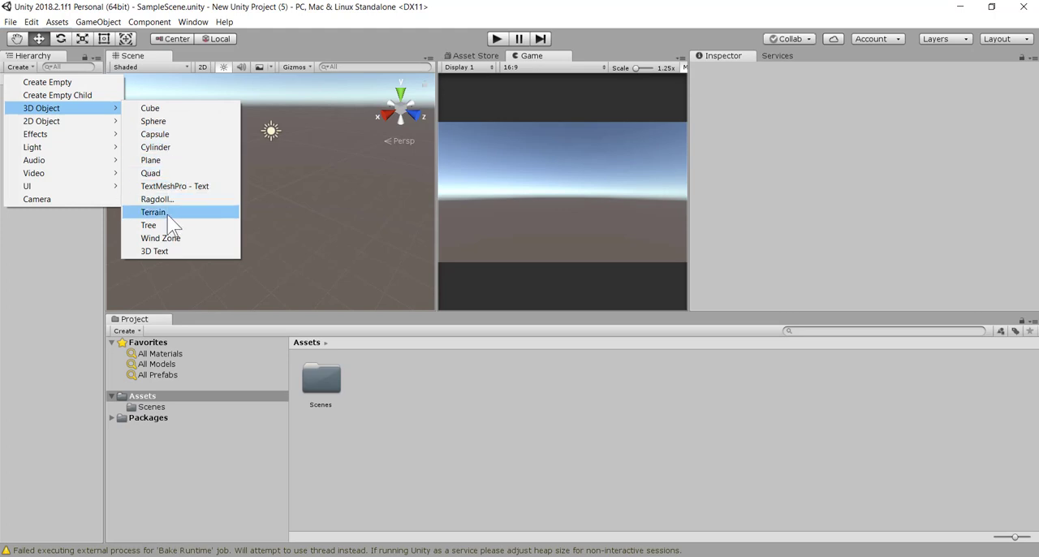
{"action": "left_click", "coordinate": [152, 211]}
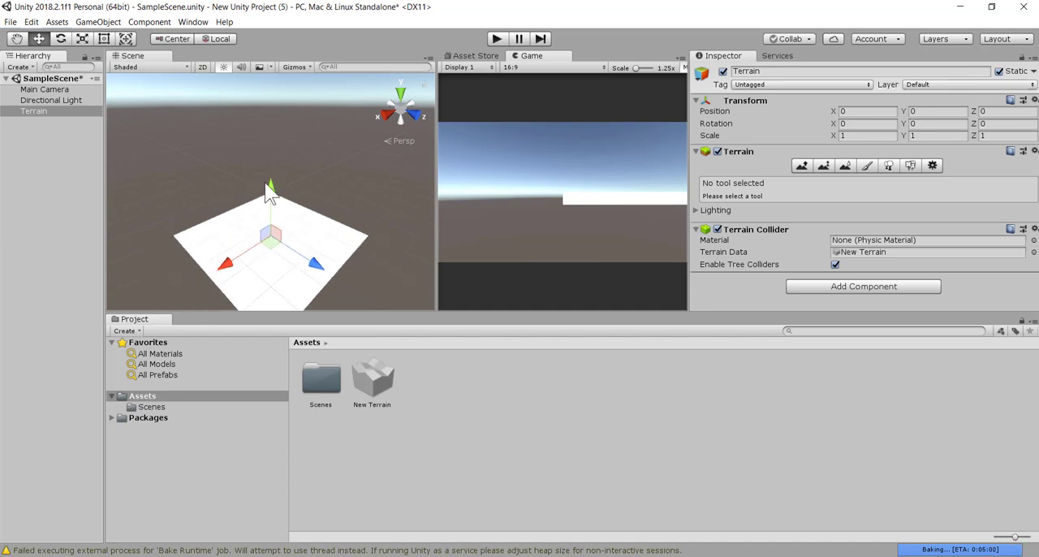
{"action": "mouse_move", "coordinate": [483, 69]}
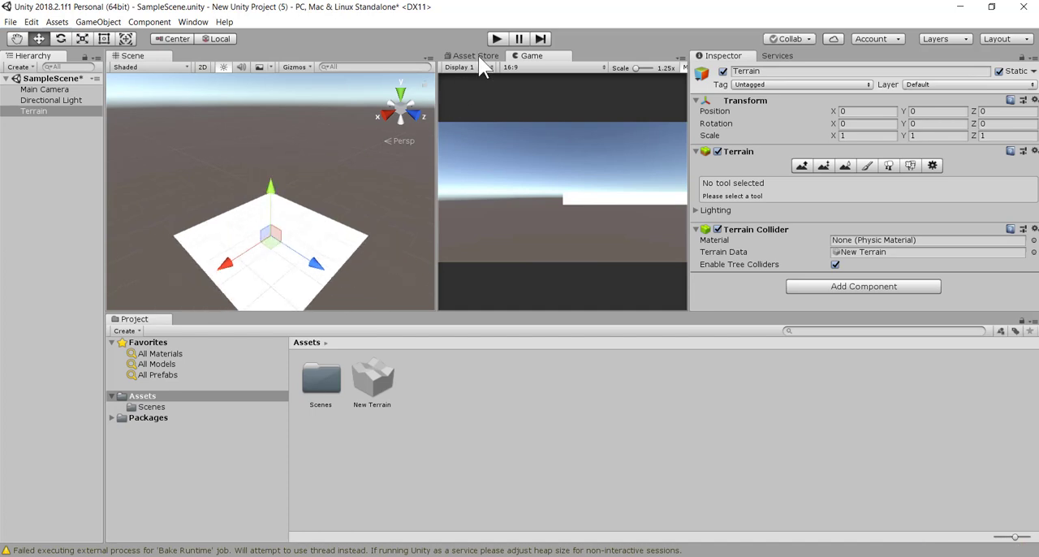
- Open the in-editor Asset Store and search for standard assets
{"action": "left_click", "coordinate": [473, 55]}
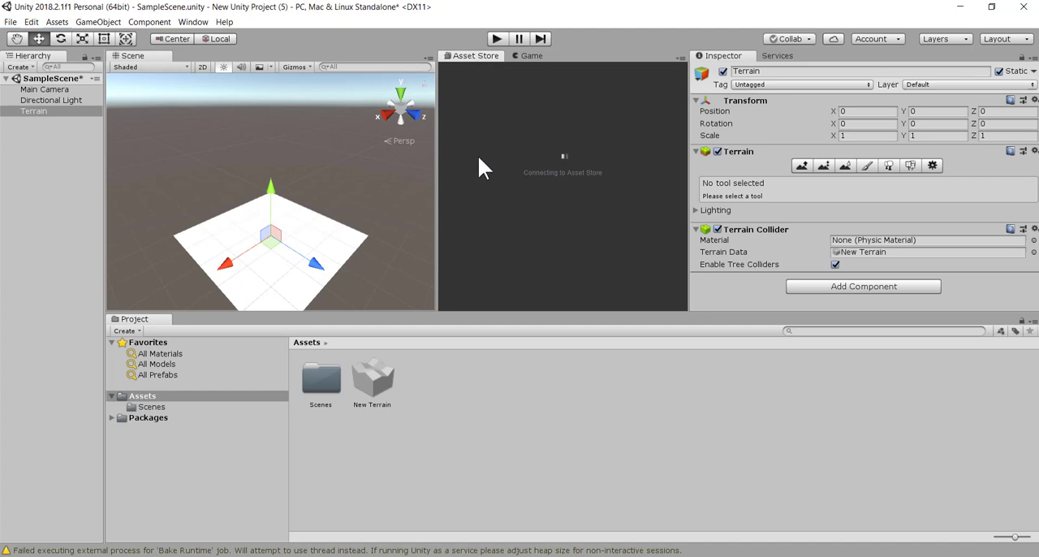
{"action": "mouse_move", "coordinate": [470, 200]}
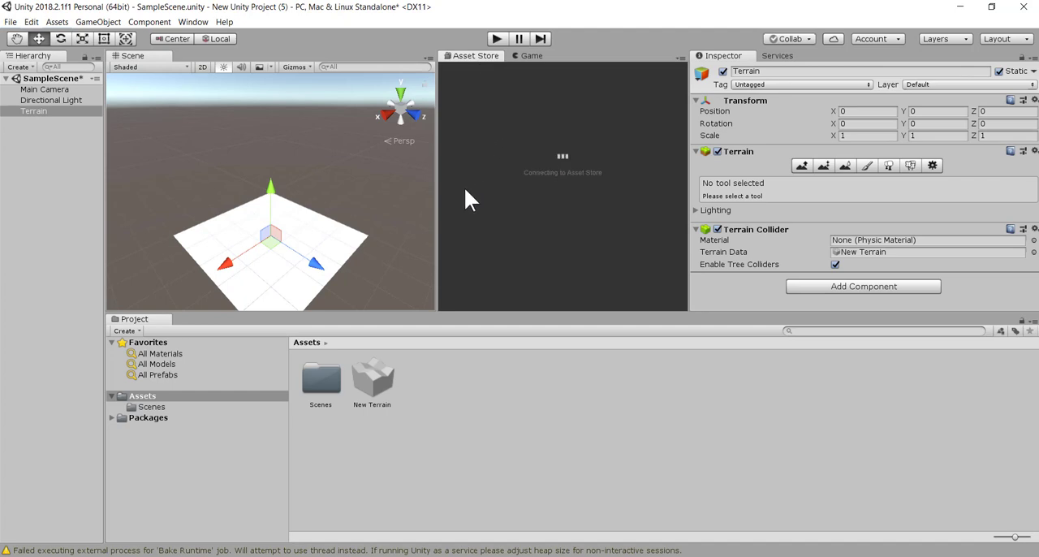
{"action": "mouse_move", "coordinate": [420, 172]}
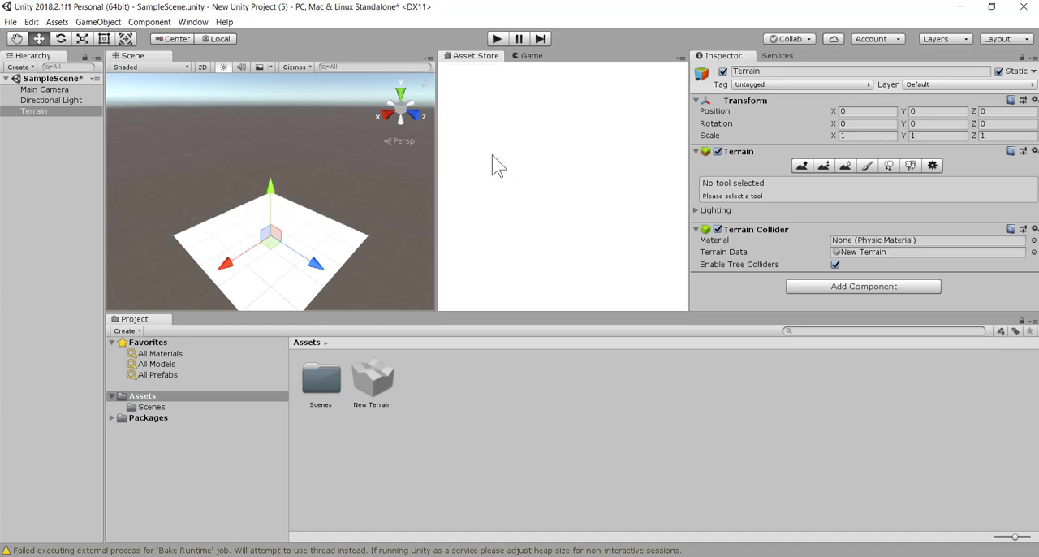
{"action": "mouse_move", "coordinate": [543, 213]}
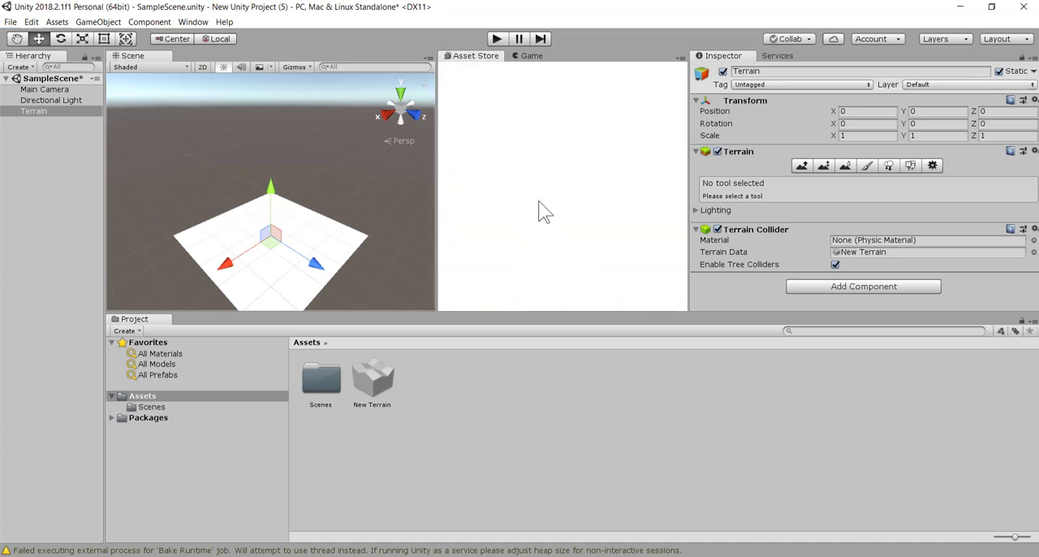
{"action": "left_click", "coordinate": [476, 55]}
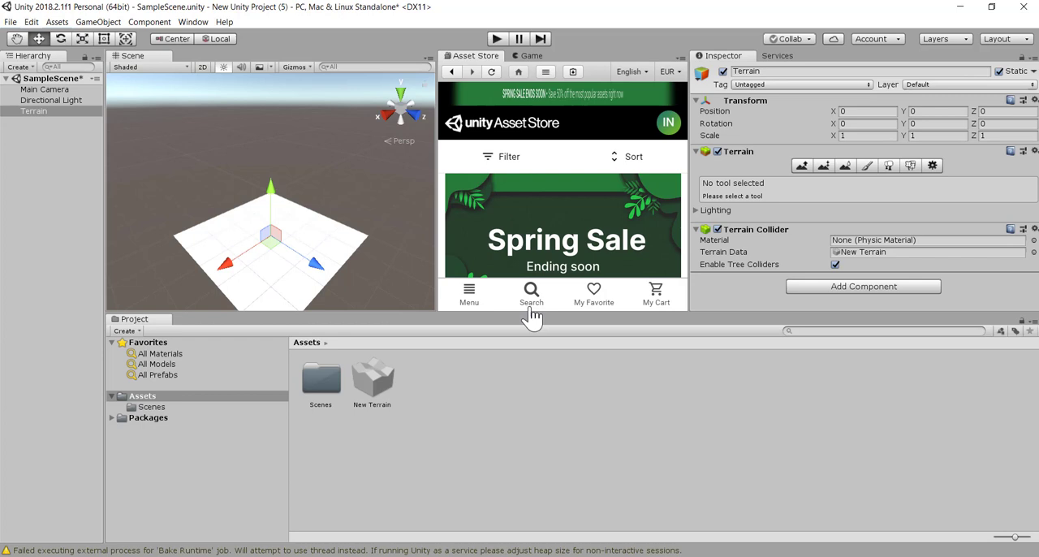
{"action": "left_click", "coordinate": [531, 294]}
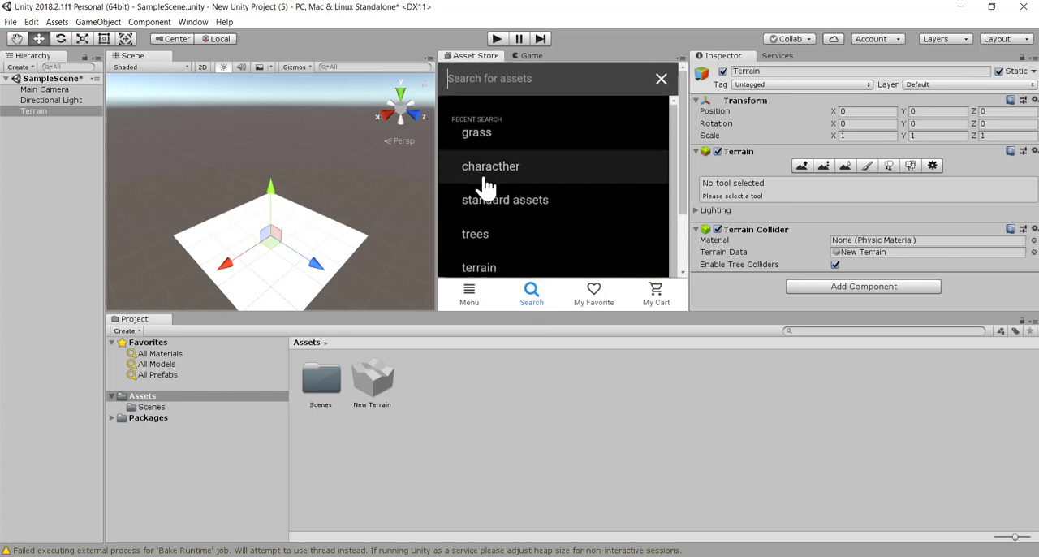
{"action": "mouse_move", "coordinate": [495, 211]}
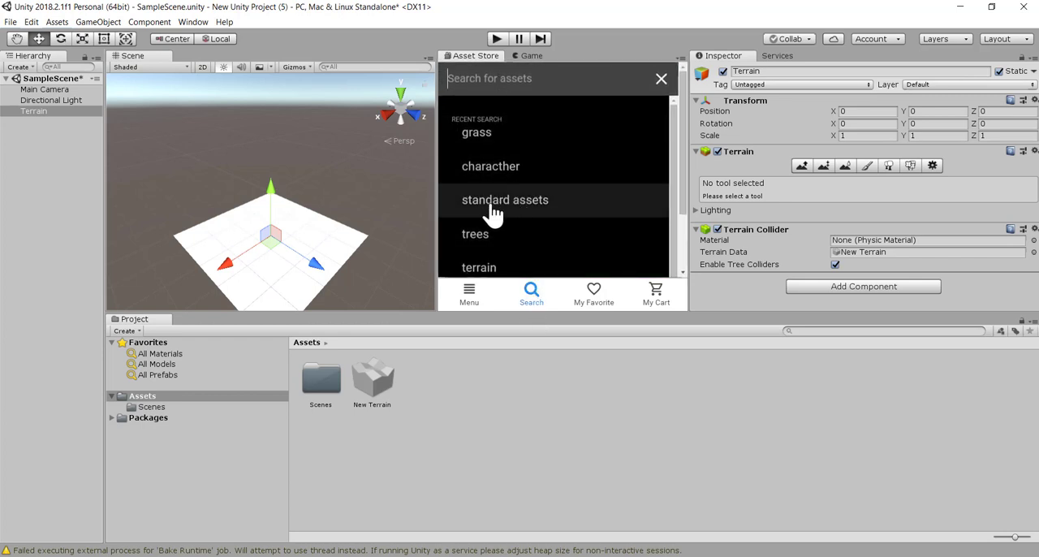
{"action": "left_click", "coordinate": [504, 199]}
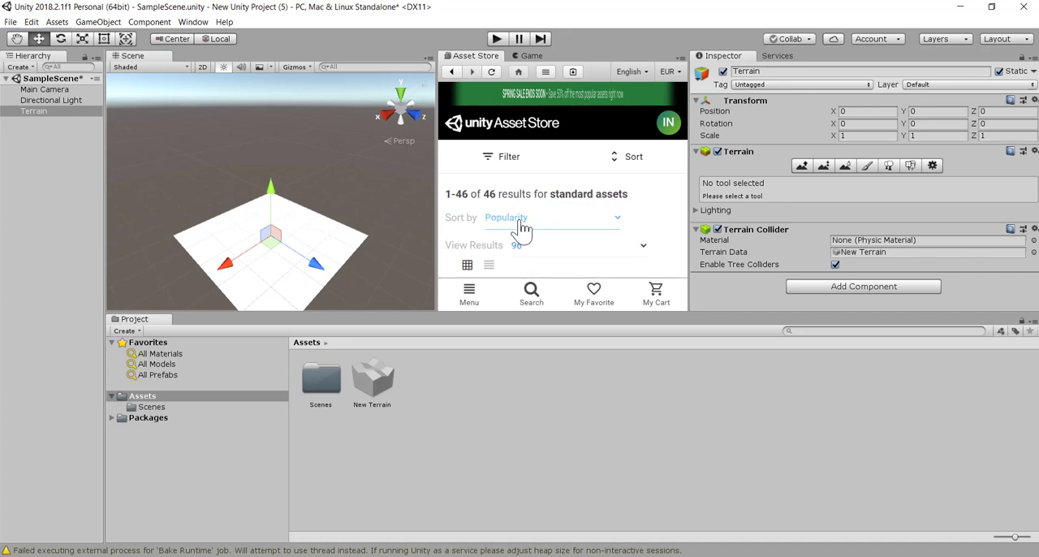
{"action": "mouse_move", "coordinate": [532, 210]}
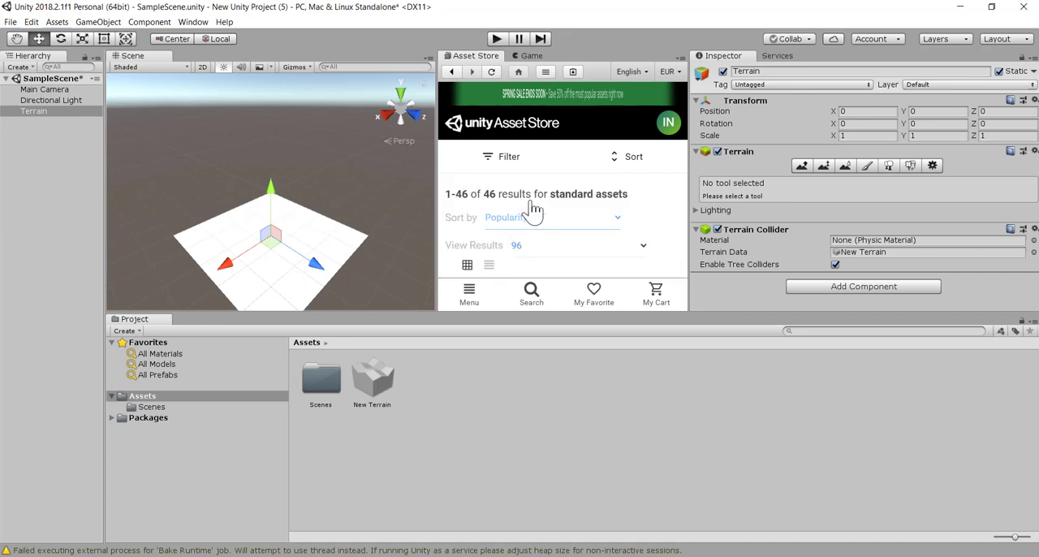
- Filter the standard assets search results to Free Assets only
{"action": "left_click", "coordinate": [503, 156]}
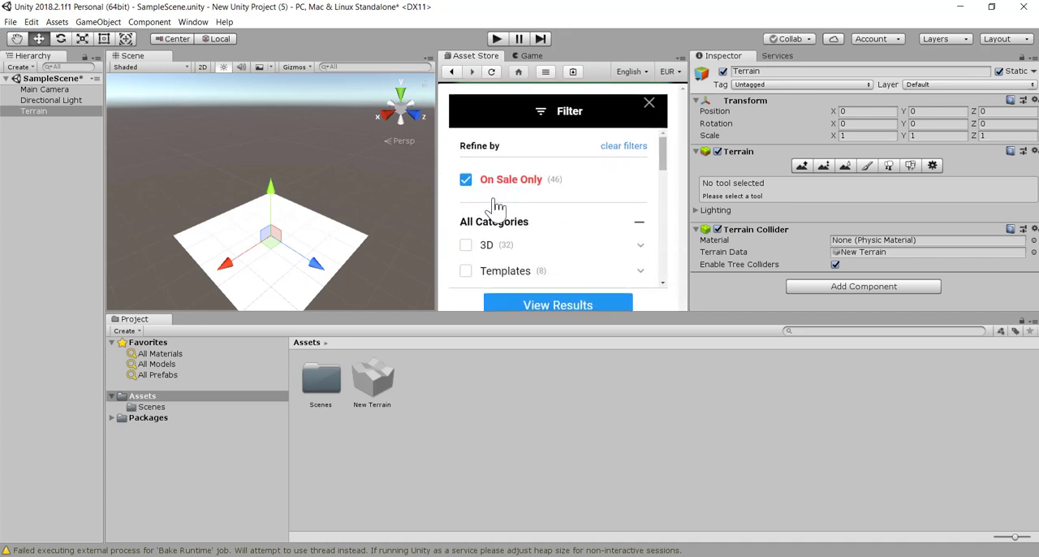
{"action": "left_click", "coordinate": [465, 180]}
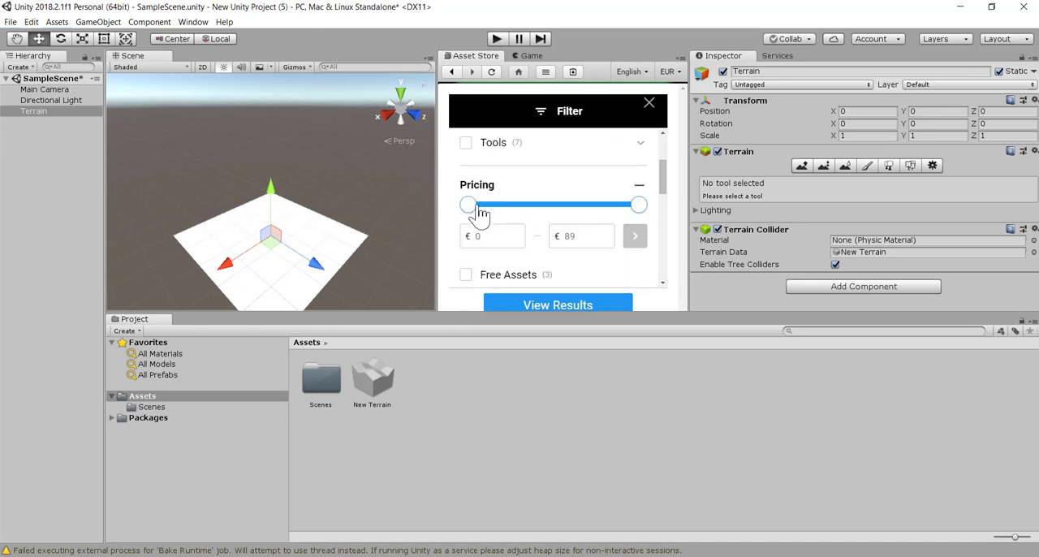
{"action": "left_click", "coordinate": [466, 274]}
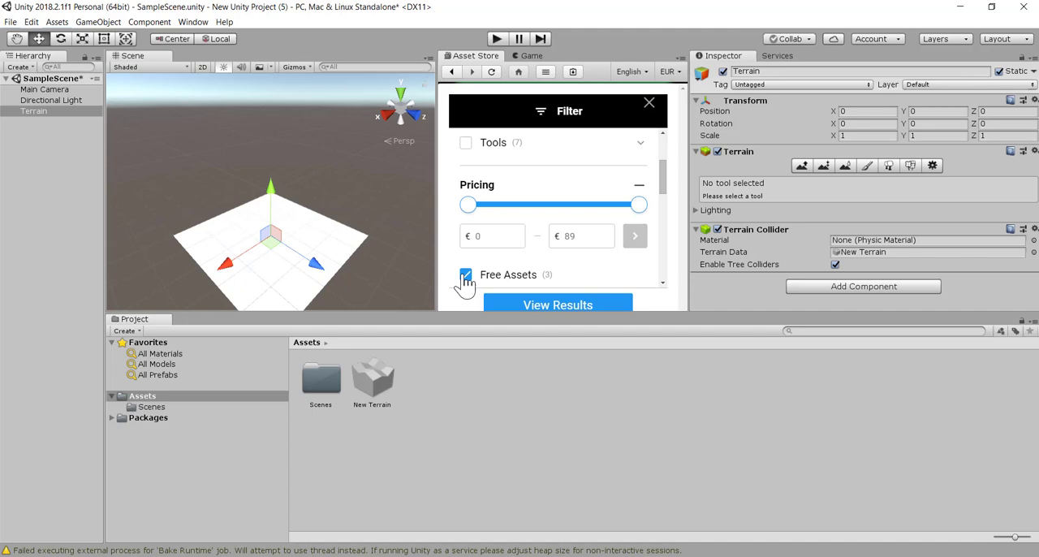
{"action": "left_click", "coordinate": [556, 304]}
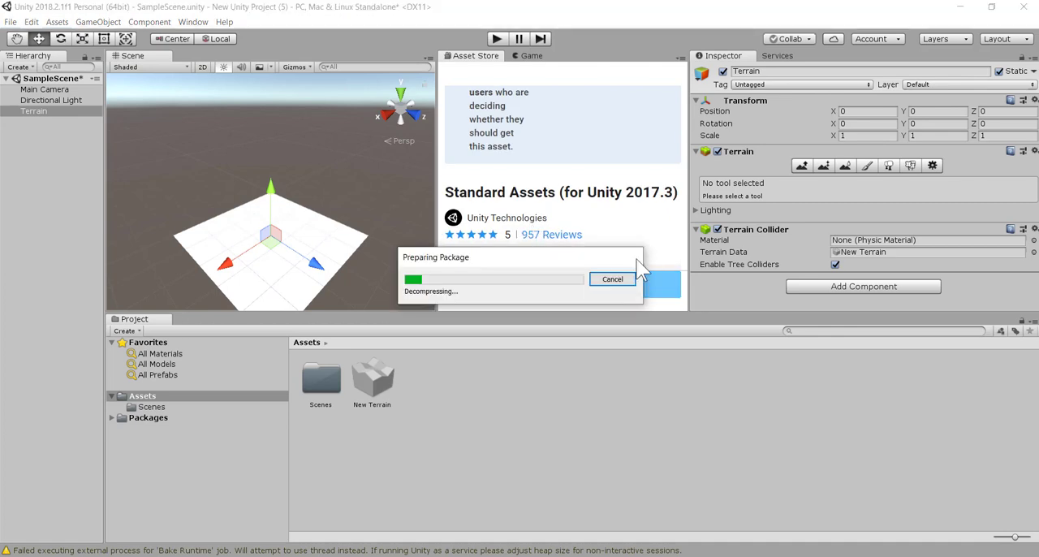
{"action": "mouse_move", "coordinate": [462, 304]}
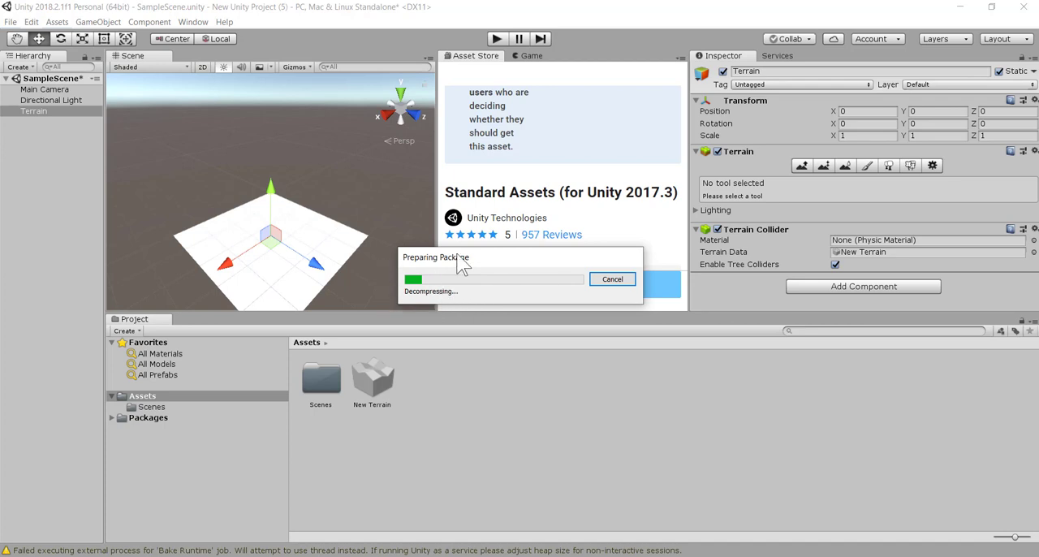
{"action": "mouse_move", "coordinate": [503, 211]}
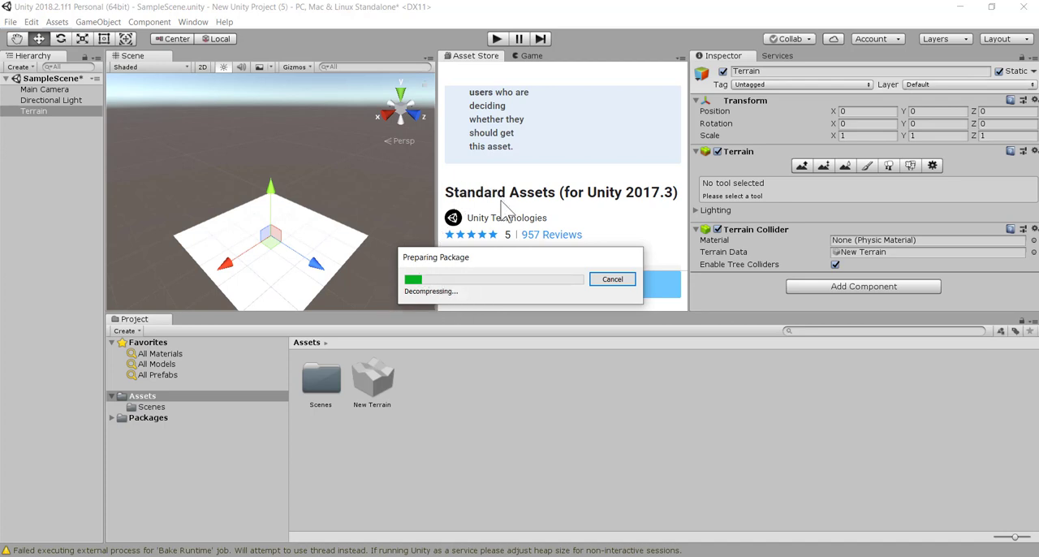
{"action": "mouse_move", "coordinate": [430, 235]}
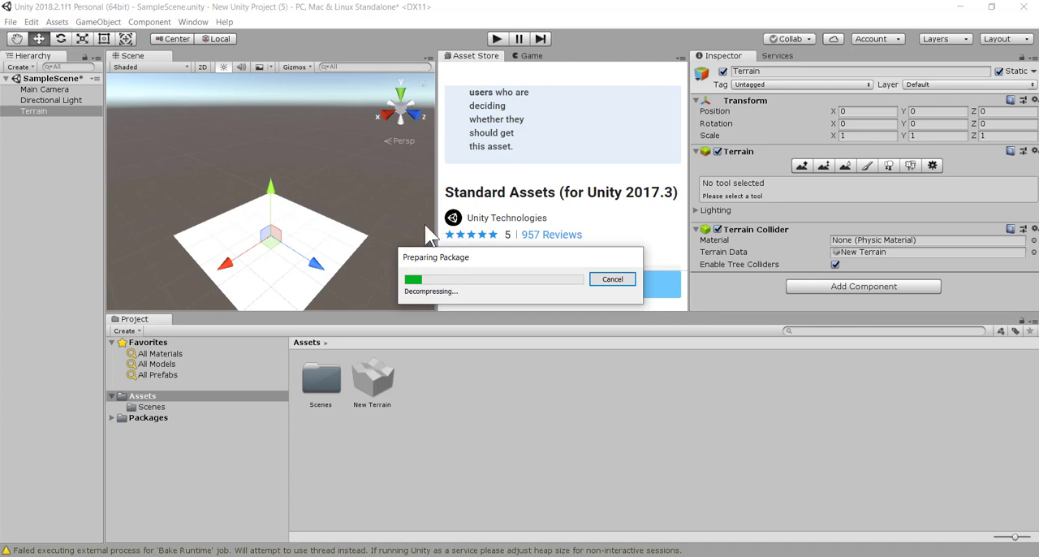
{"action": "mouse_move", "coordinate": [470, 288]}
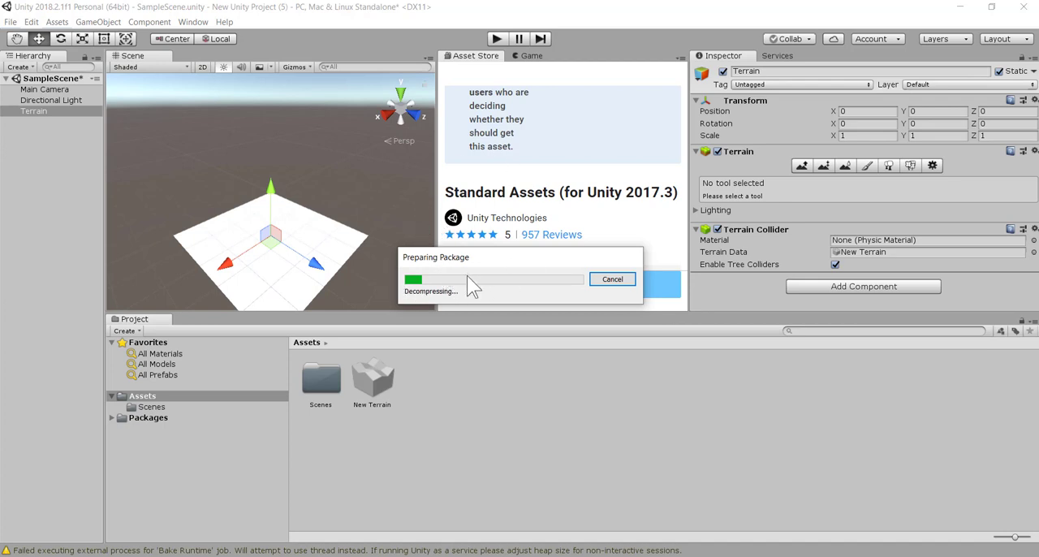
{"action": "mouse_move", "coordinate": [540, 170]}
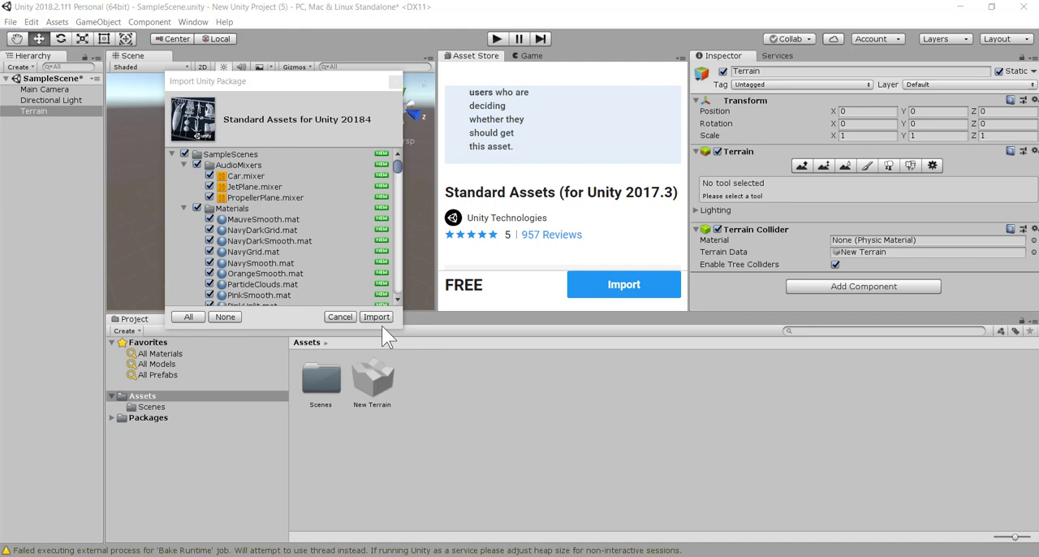
- Import the full Standard Assets package with all items checked
{"action": "left_click", "coordinate": [376, 316]}
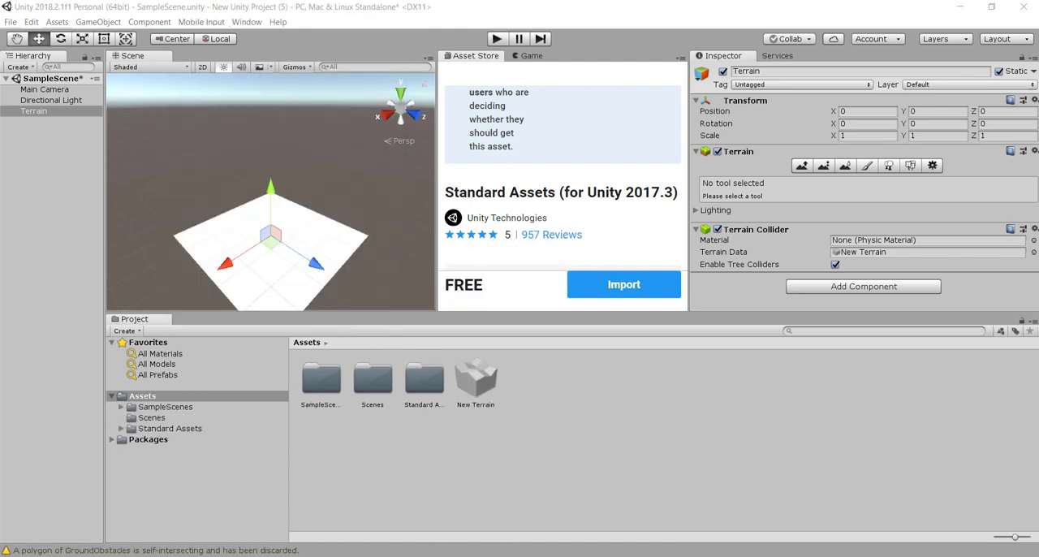
{"action": "mouse_move", "coordinate": [349, 410]}
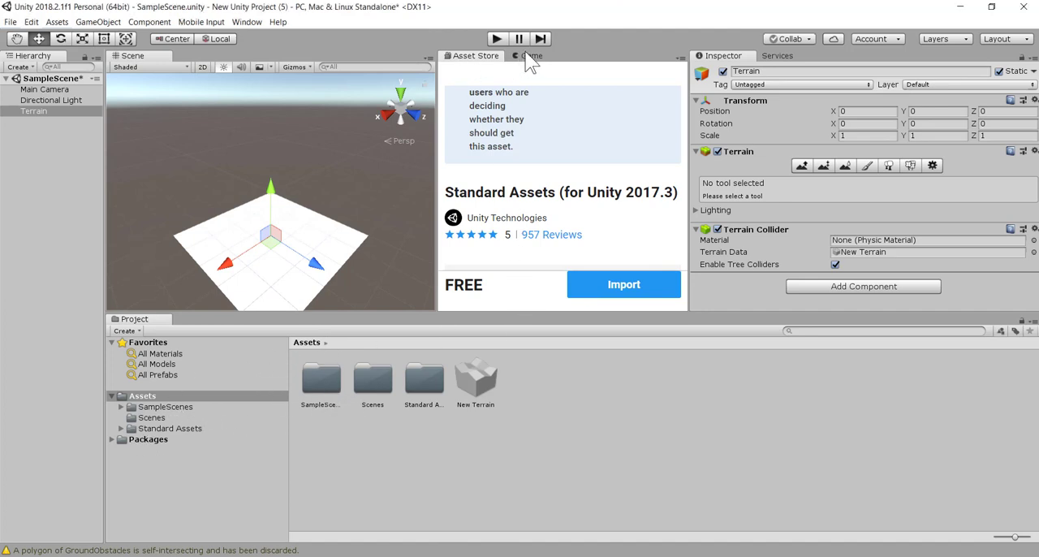
- Show the Game view beside the Scene, close the Services panel, and select Paint Texture
{"action": "left_click", "coordinate": [531, 55]}
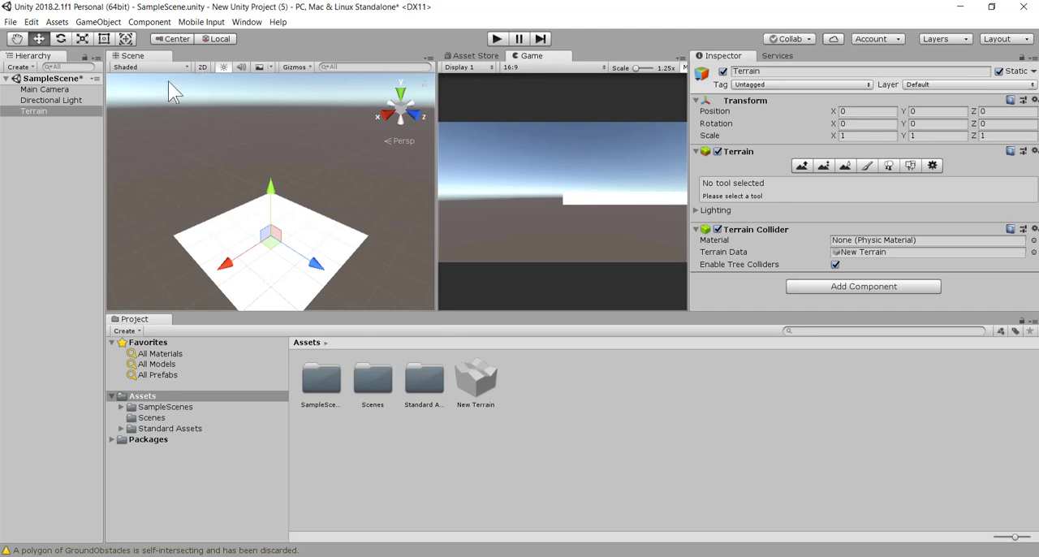
{"action": "mouse_move", "coordinate": [186, 67]}
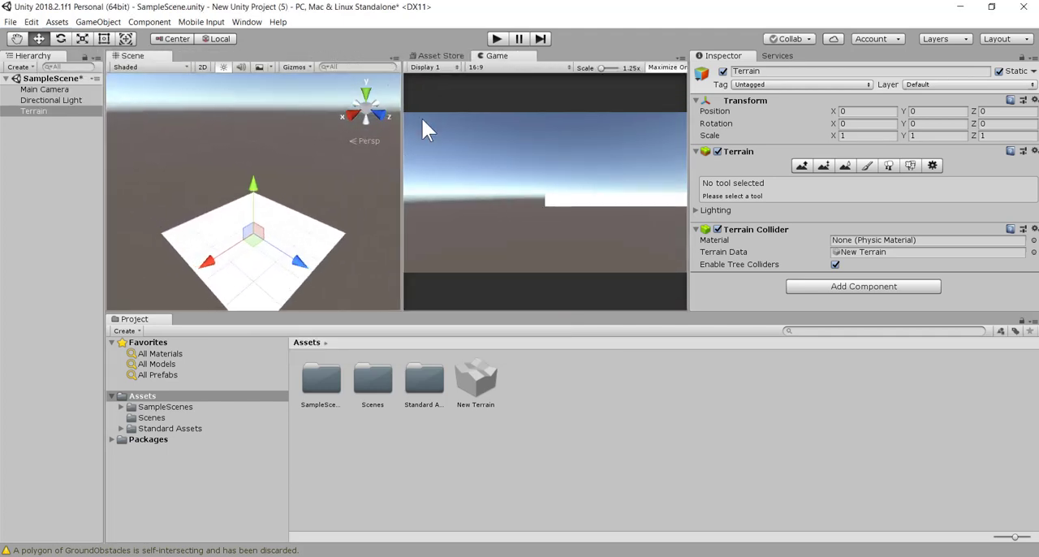
{"action": "mouse_move", "coordinate": [507, 99]}
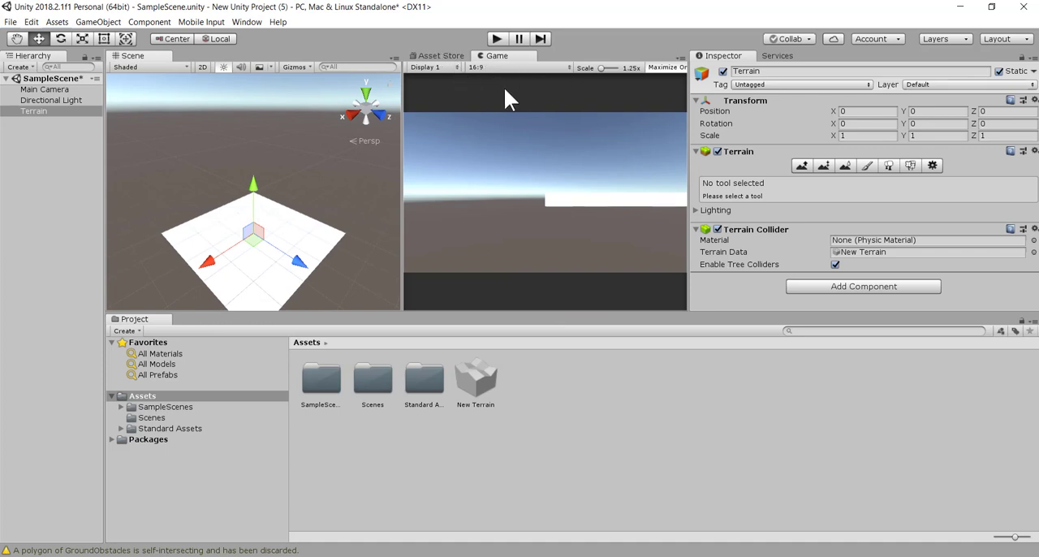
{"action": "mouse_move", "coordinate": [131, 347]}
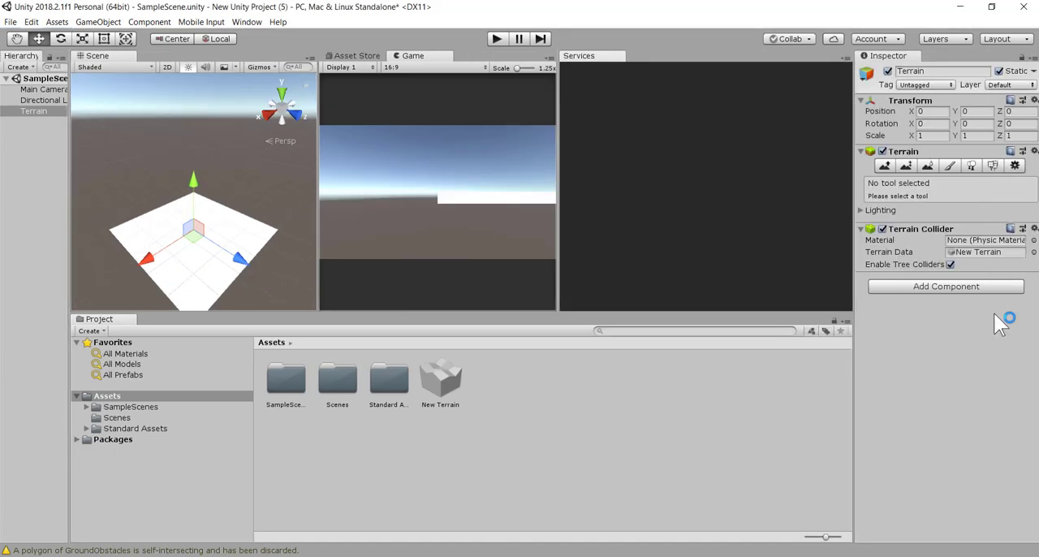
{"action": "left_click", "coordinate": [578, 55]}
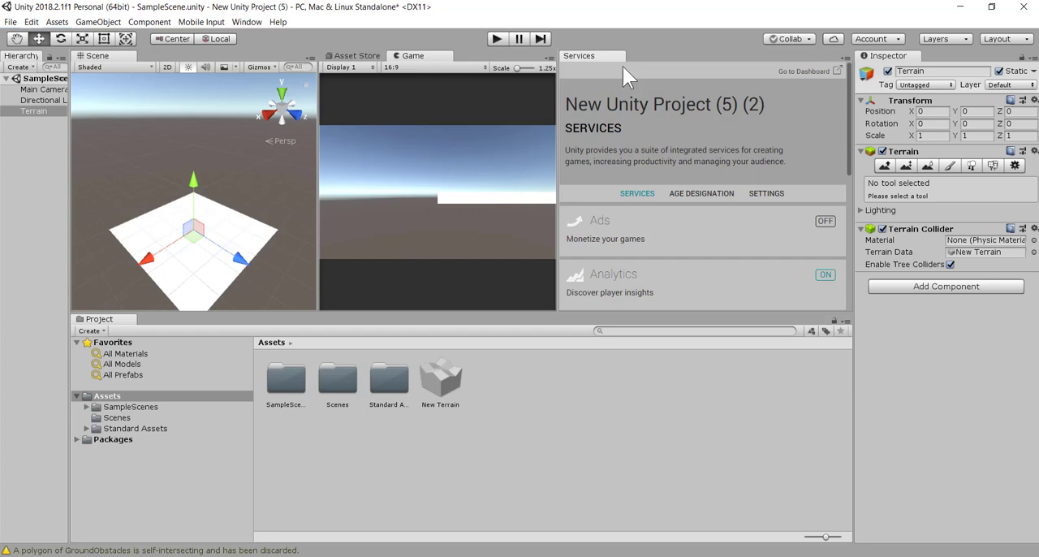
{"action": "right_click", "coordinate": [579, 55]}
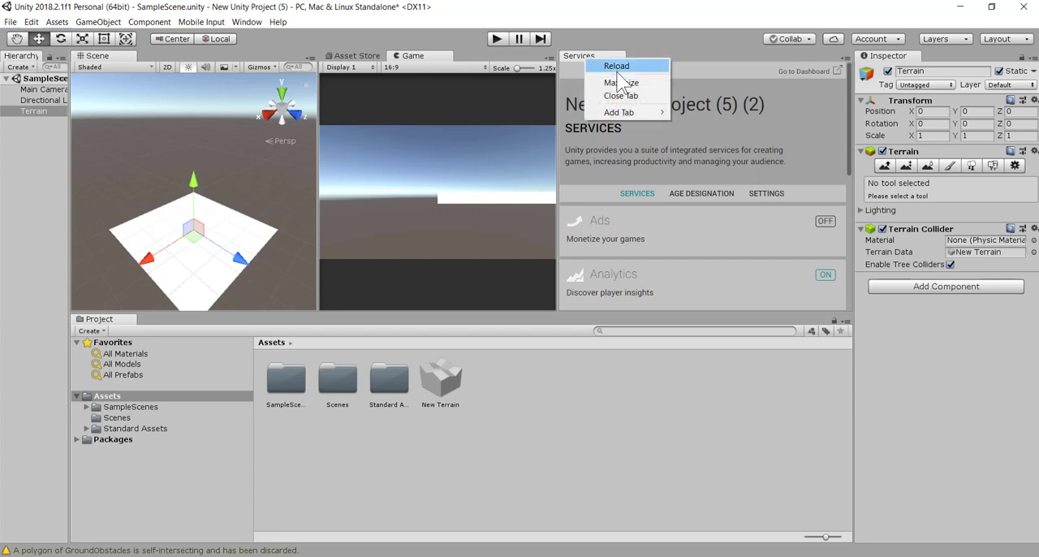
{"action": "left_click", "coordinate": [621, 96]}
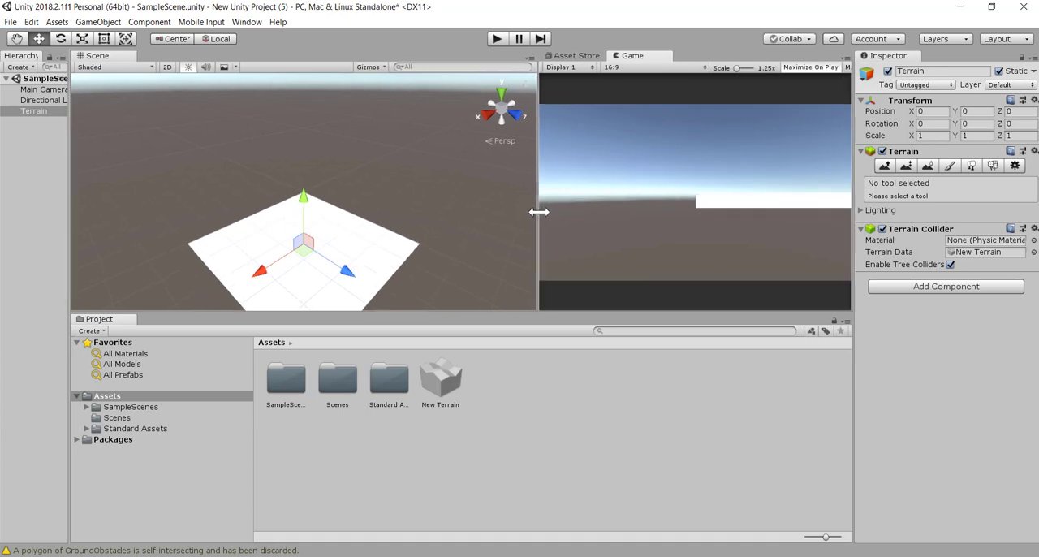
{"action": "mouse_move", "coordinate": [353, 329]}
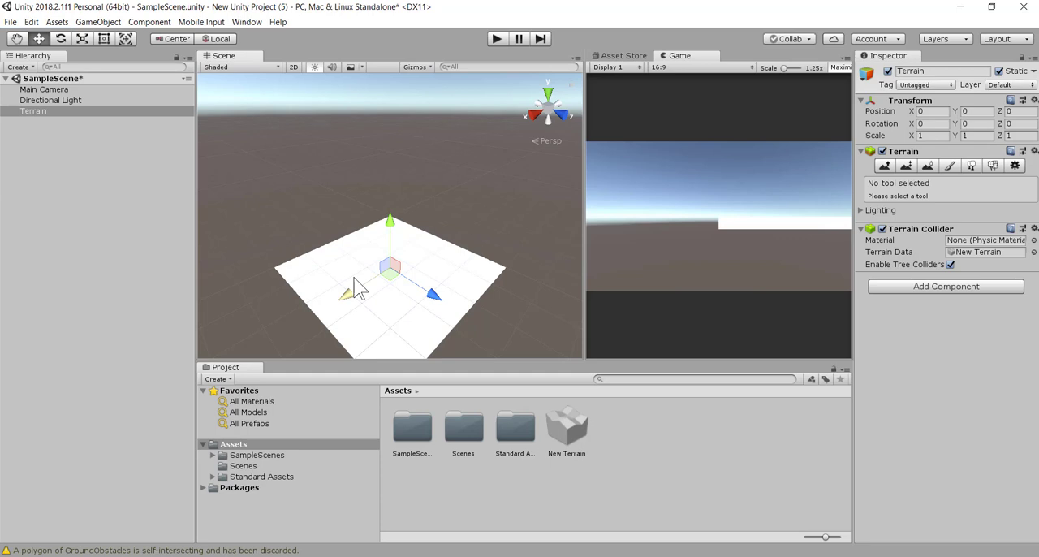
{"action": "mouse_move", "coordinate": [378, 272]}
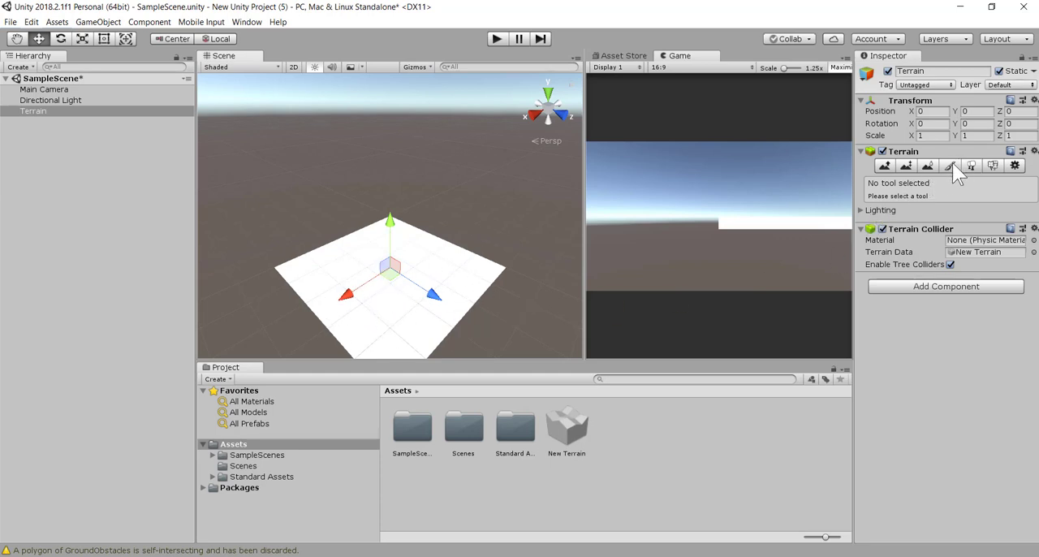
{"action": "left_click", "coordinate": [948, 165]}
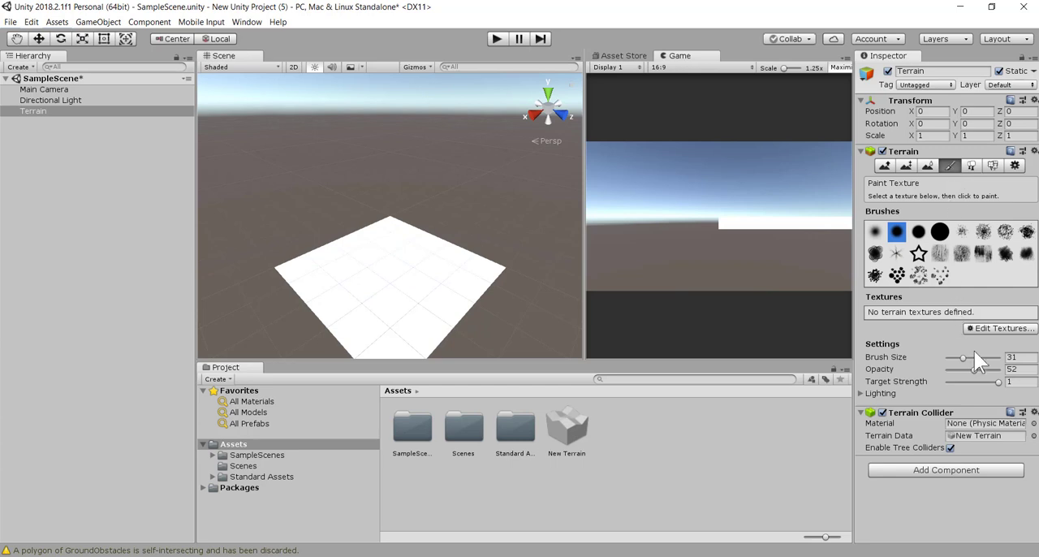
- Add GrassRockyAlbedo as the terrain's first paint texture
{"action": "left_click", "coordinate": [1001, 327]}
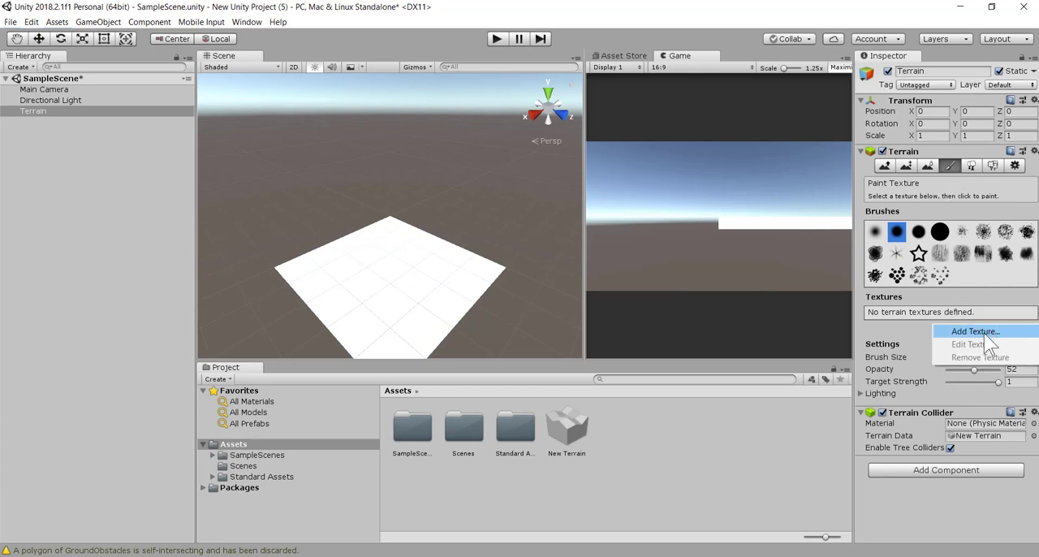
{"action": "left_click", "coordinate": [973, 331]}
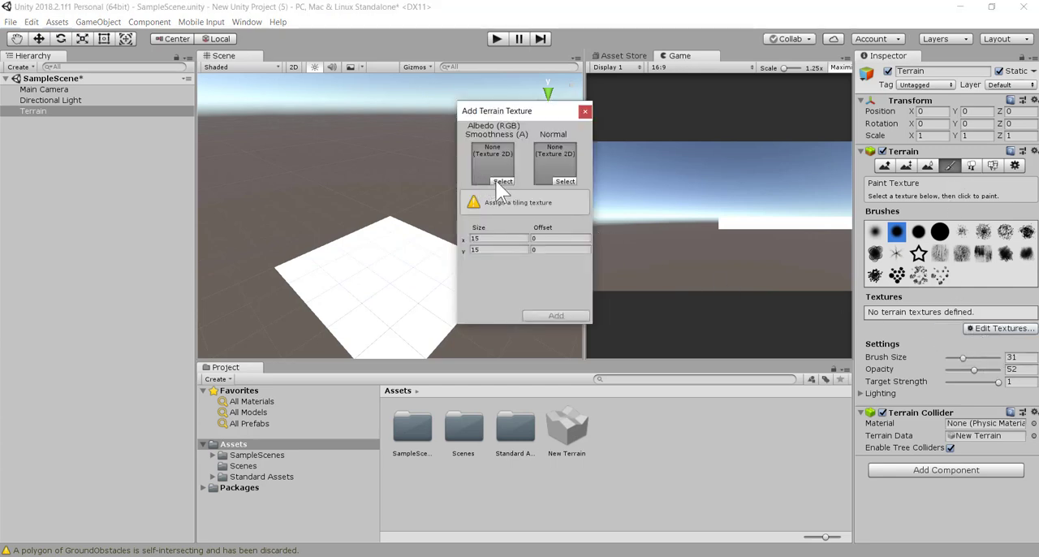
{"action": "left_click", "coordinate": [501, 181]}
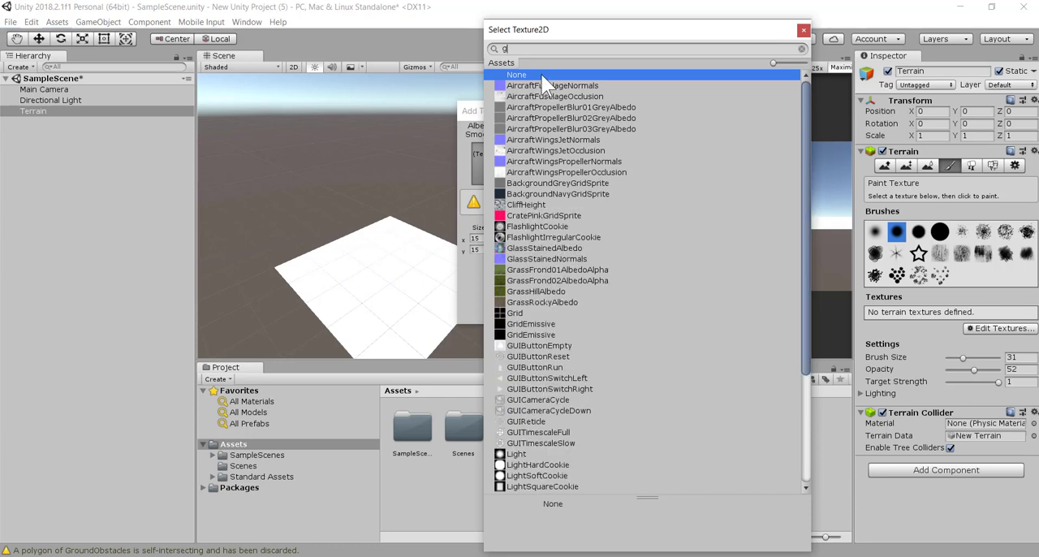
{"action": "type", "text": "ra"}
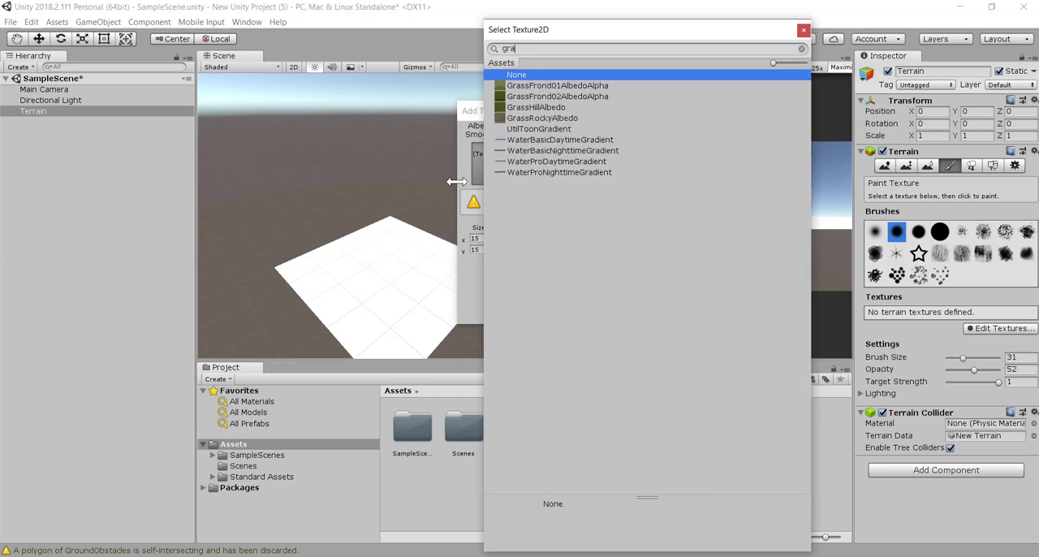
{"action": "left_click", "coordinate": [542, 117]}
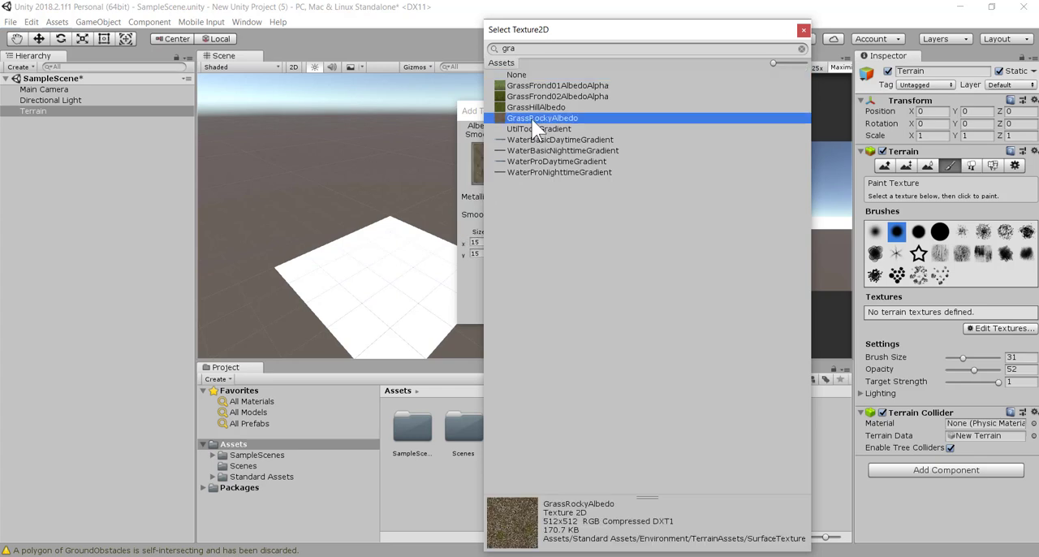
{"action": "double_click", "coordinate": [542, 118]}
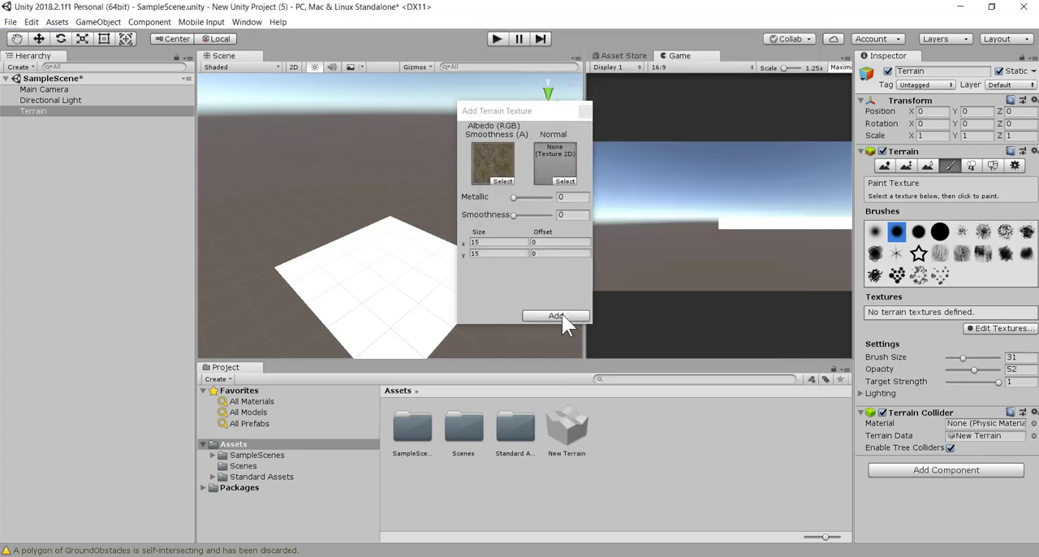
{"action": "left_click", "coordinate": [556, 316]}
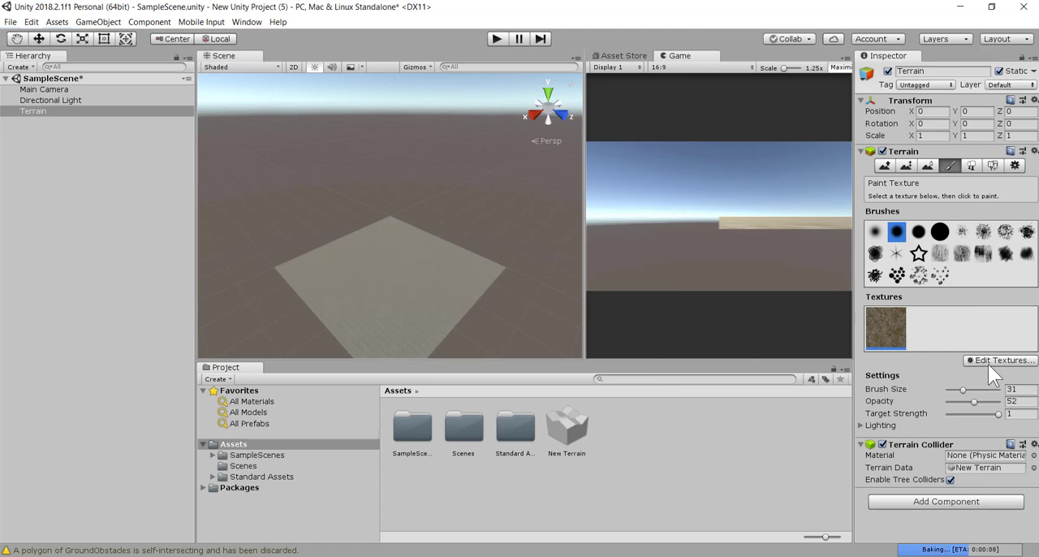
- Add a green grass albedo image, found by searching 'gre', as a second terrain texture
{"action": "left_click", "coordinate": [1004, 360]}
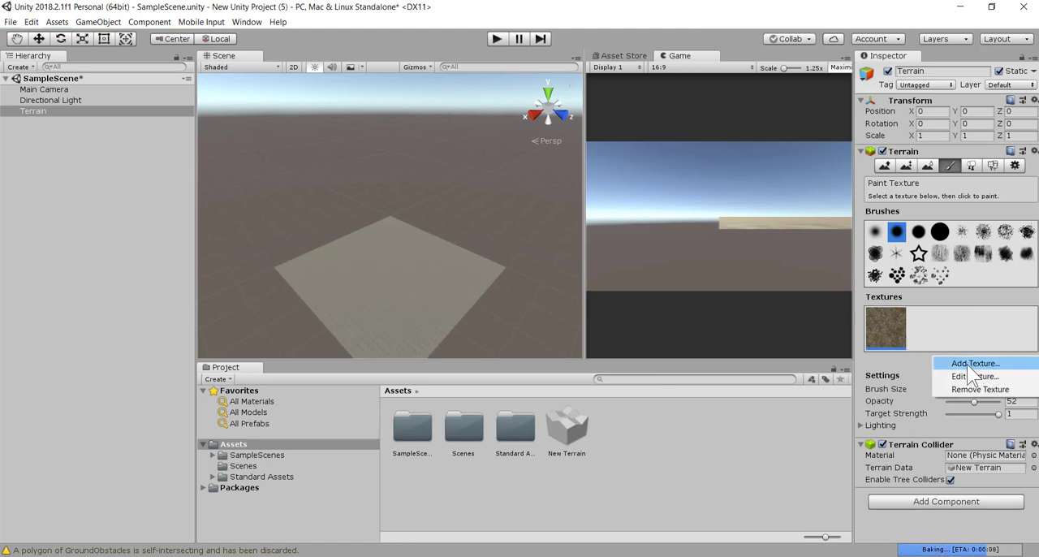
{"action": "left_click", "coordinate": [974, 363]}
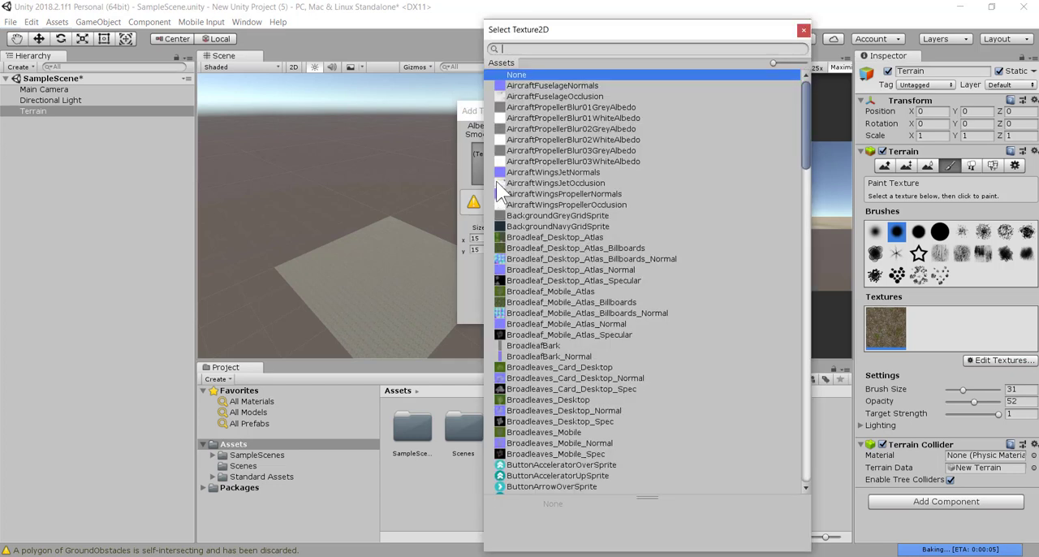
{"action": "type", "text": "gre"}
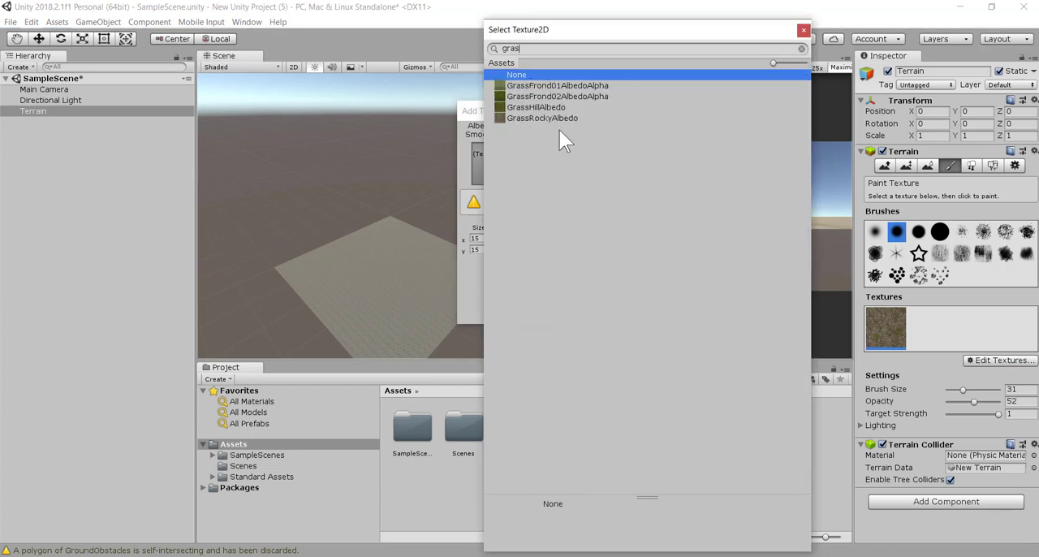
{"action": "left_click", "coordinate": [535, 106]}
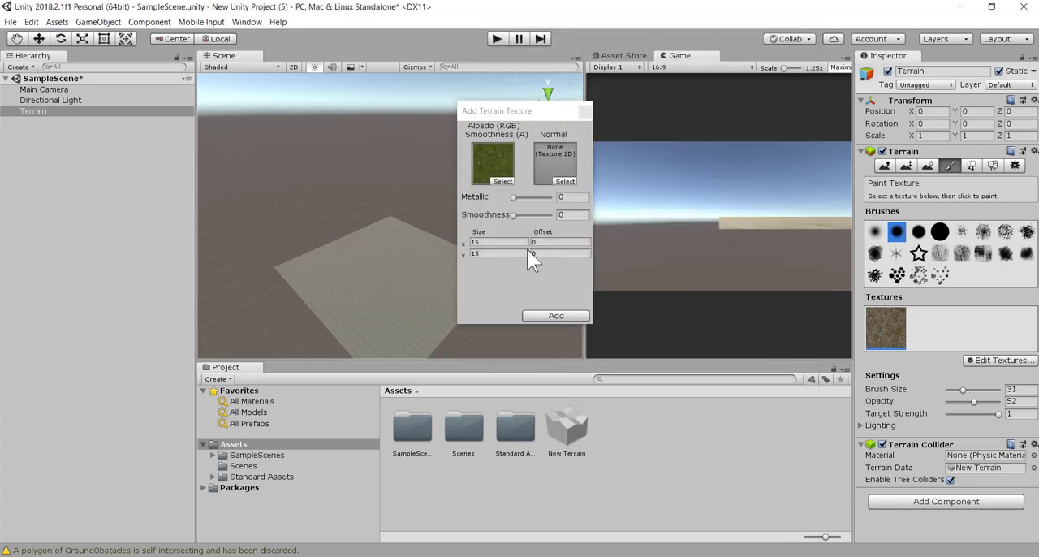
{"action": "left_click", "coordinate": [555, 315]}
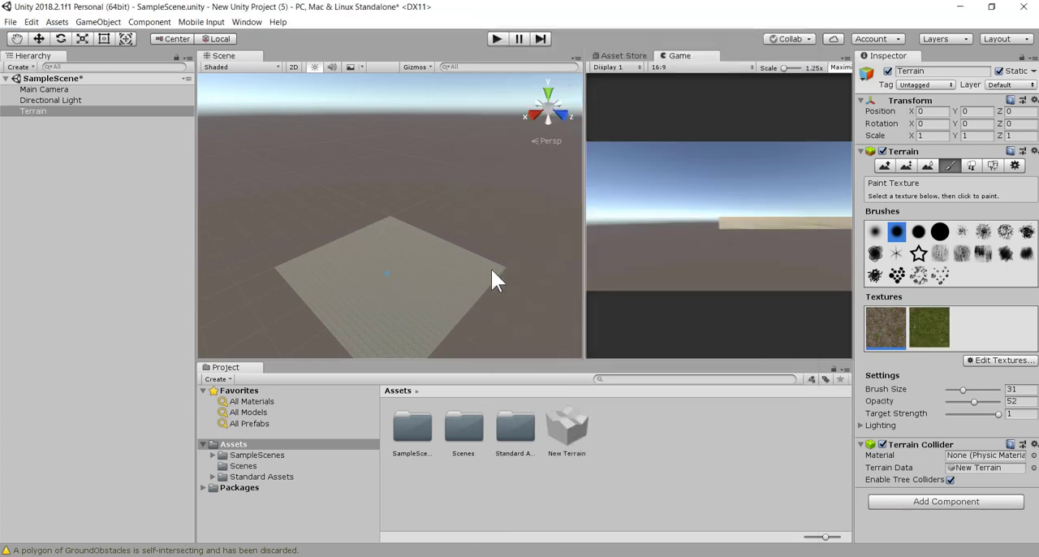
- Raise the brush size to 100 and paint winding grass strokes over the rocky terrain
{"action": "left_click_drag", "start_coordinate": [963, 390], "coordinate": [984, 389]}
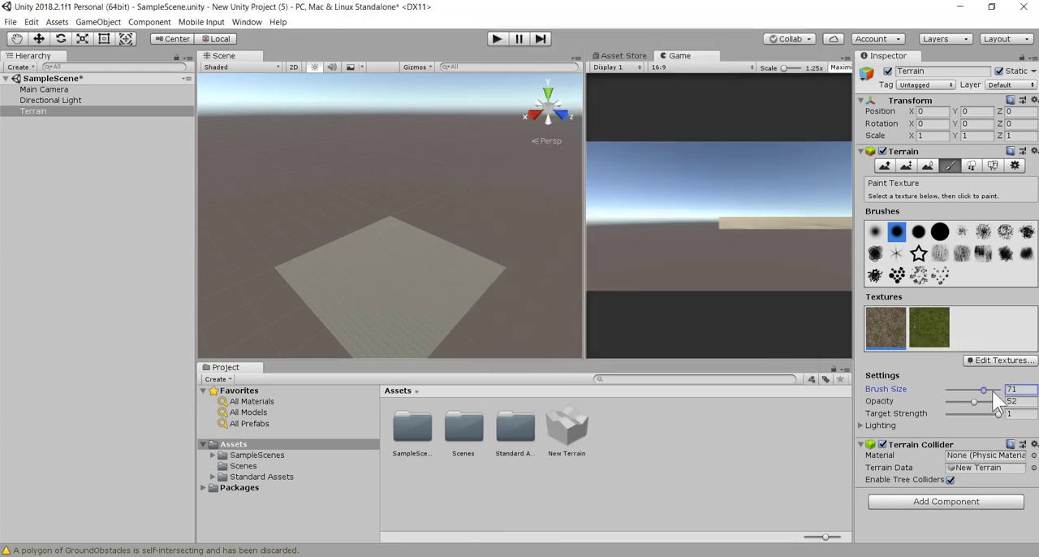
{"action": "left_click_drag", "start_coordinate": [982, 388], "coordinate": [998, 389]}
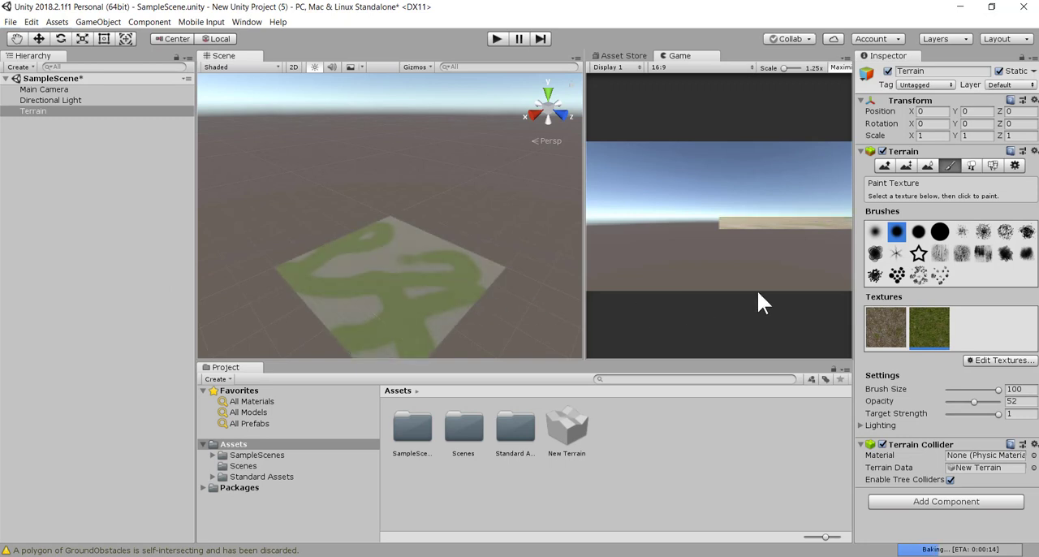
{"action": "mouse_move", "coordinate": [891, 175]}
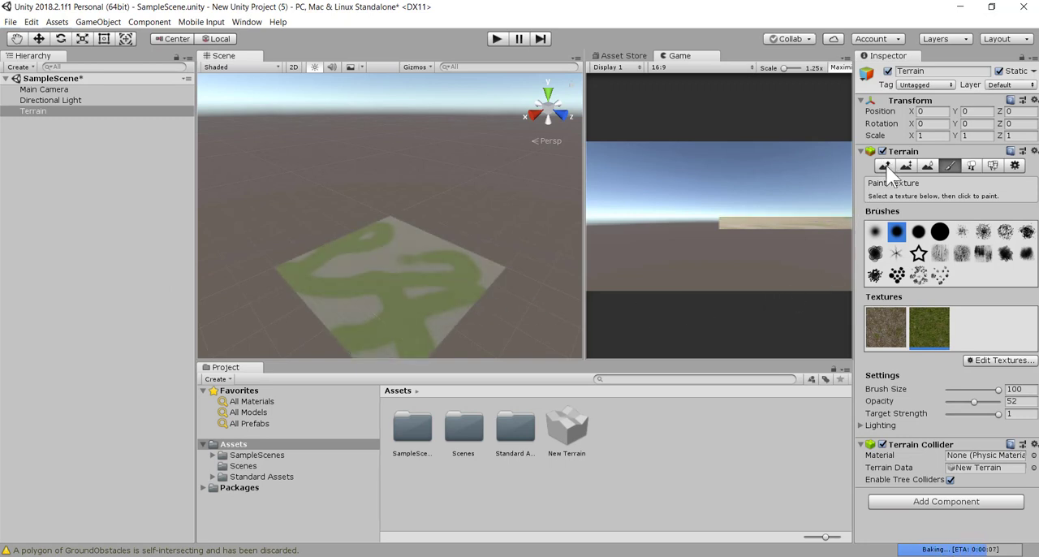
{"action": "mouse_move", "coordinate": [885, 165]}
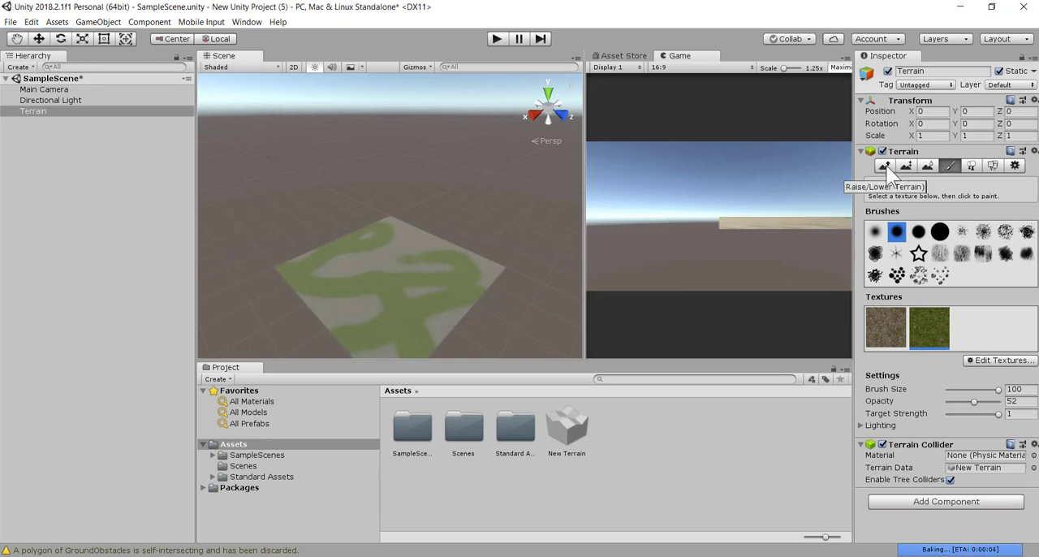
- Use Raise/Lower Terrain to build hills and ridges around the edges, leaving a flat valley
{"action": "left_click", "coordinate": [885, 165]}
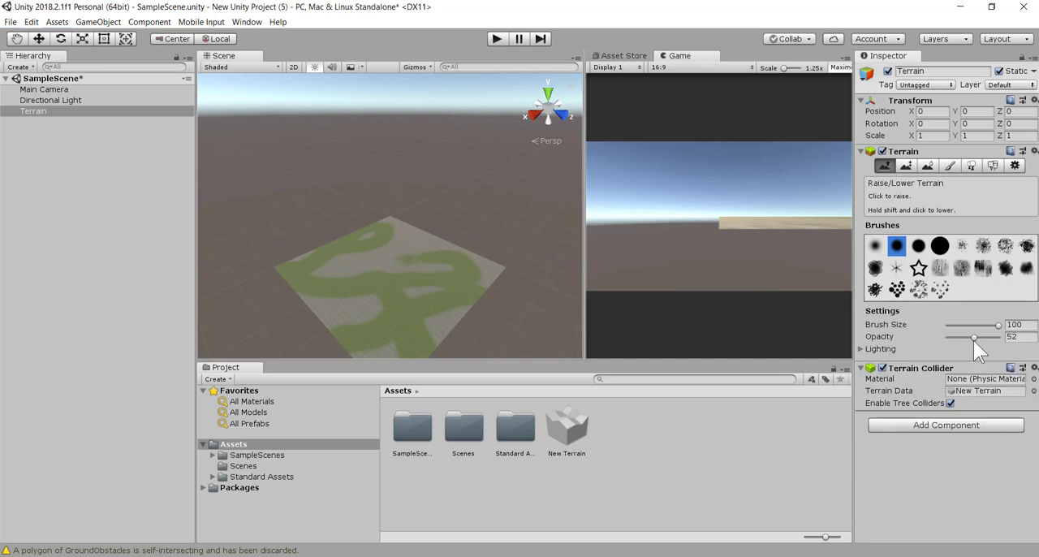
{"action": "mouse_move", "coordinate": [986, 335]}
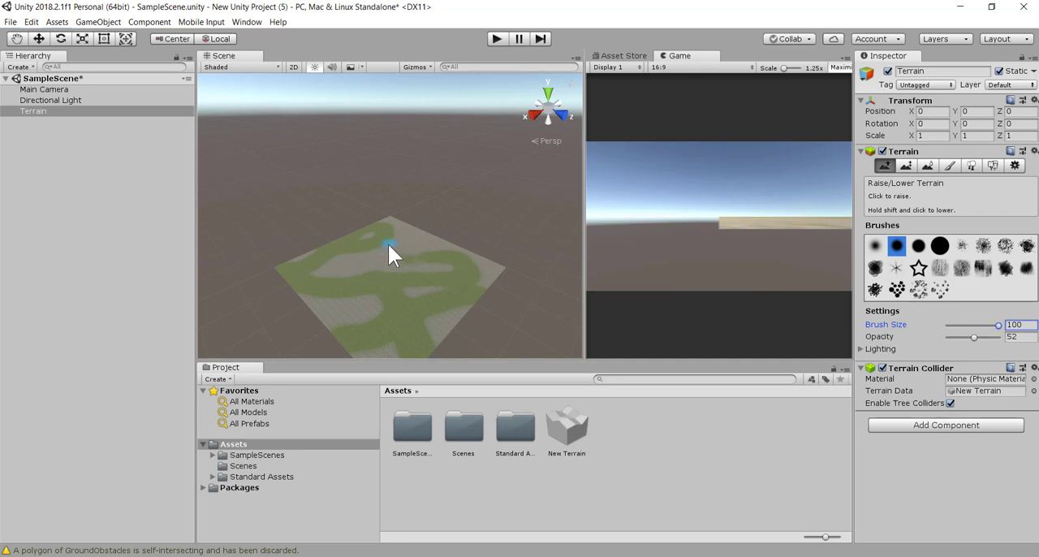
{"action": "left_click_drag", "start_coordinate": [390, 250], "coordinate": [414, 333]}
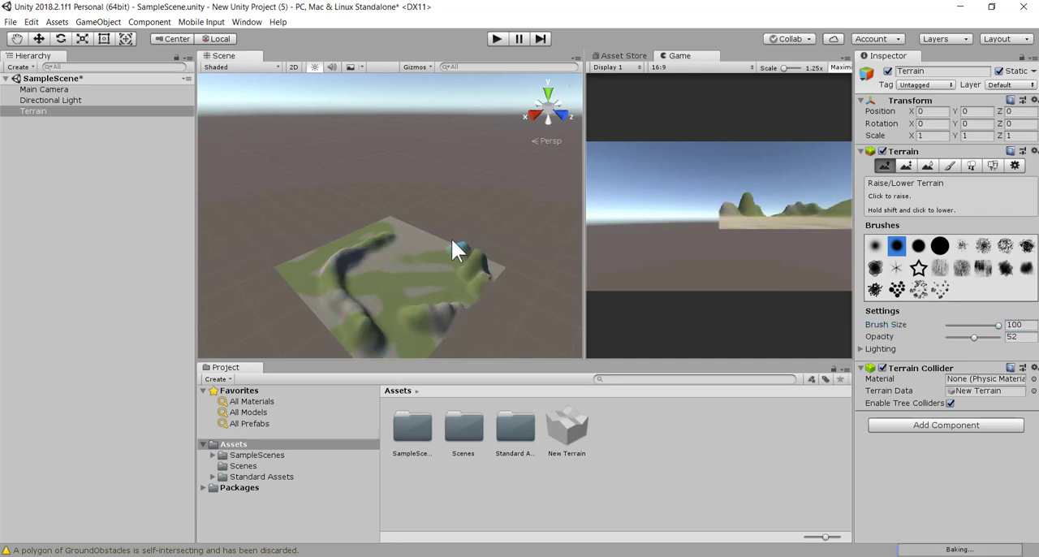
{"action": "left_click", "coordinate": [418, 248]}
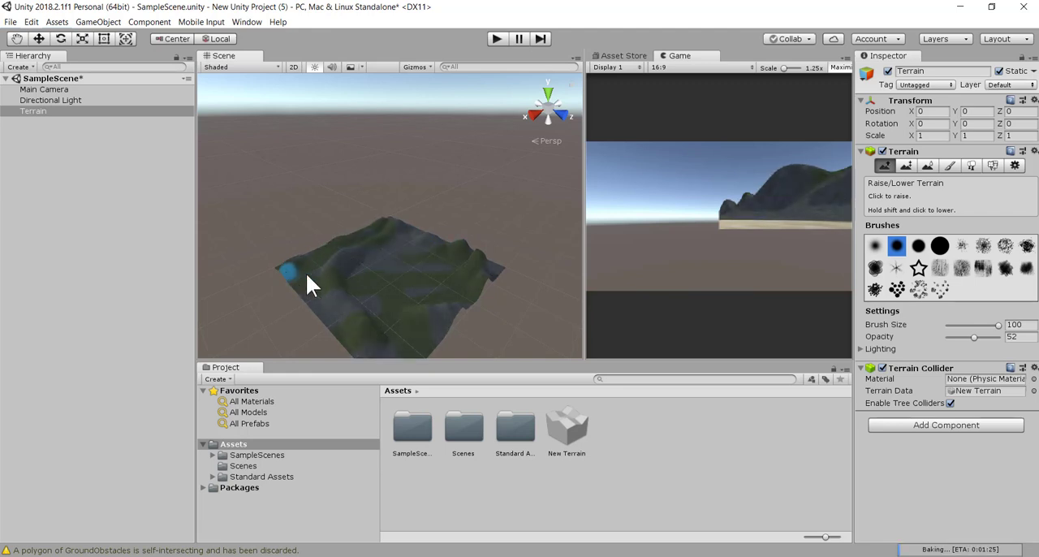
{"action": "mouse_move", "coordinate": [369, 305]}
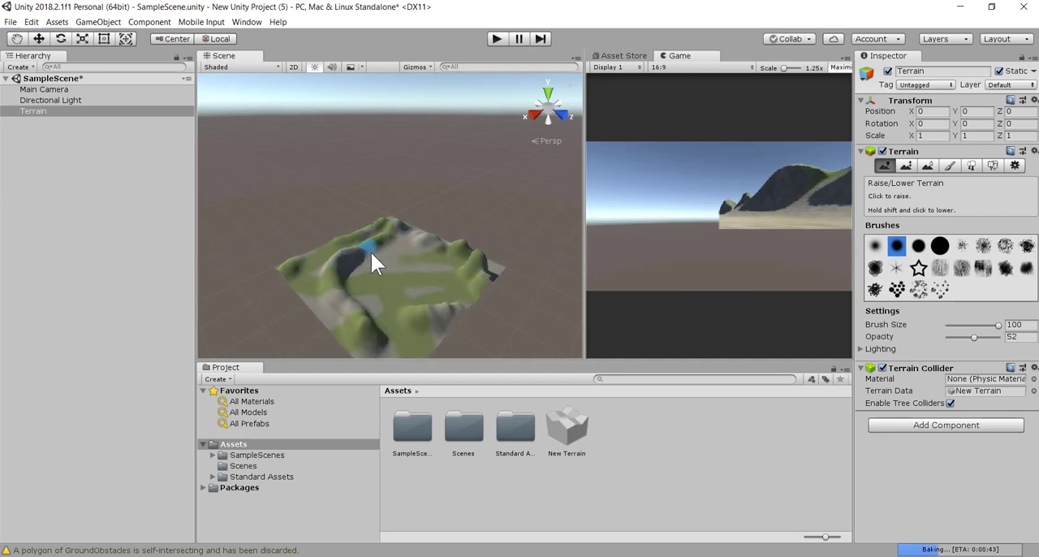
{"action": "mouse_move", "coordinate": [363, 248]}
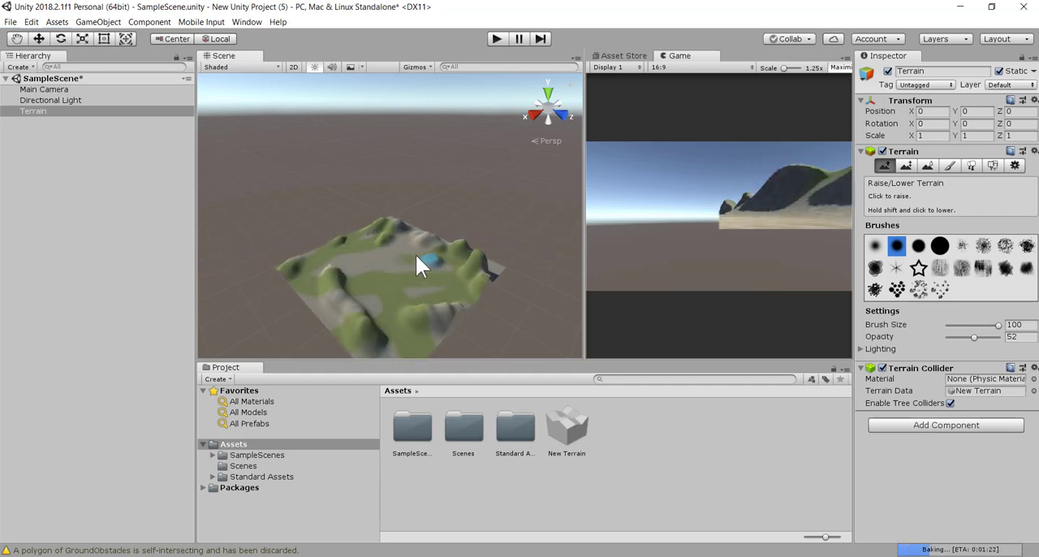
{"action": "left_click_drag", "start_coordinate": [422, 268], "coordinate": [385, 365]}
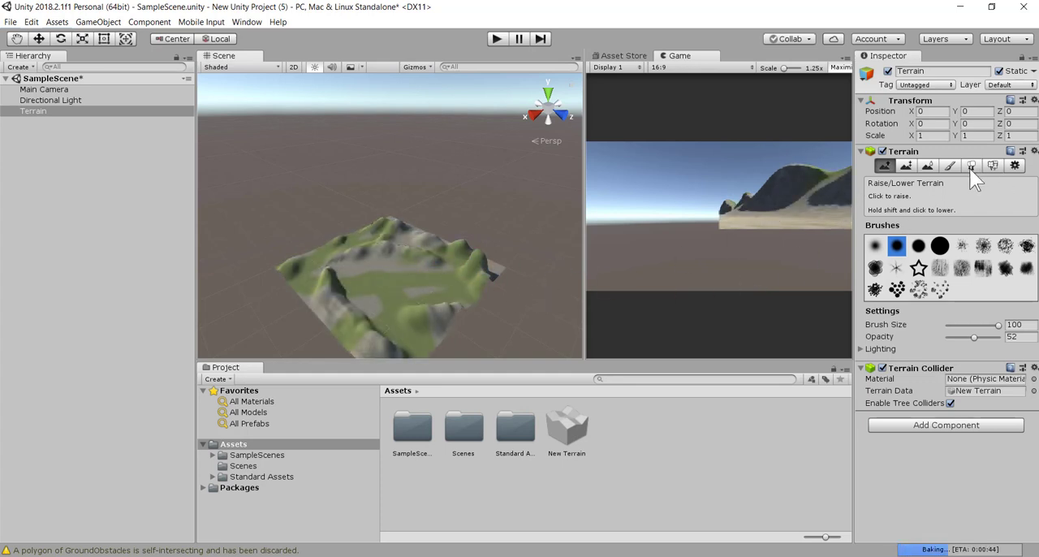
- In Paint Trees, add the Broadleaf_Desktop prefab to the terrain's tree list
{"action": "left_click", "coordinate": [971, 165]}
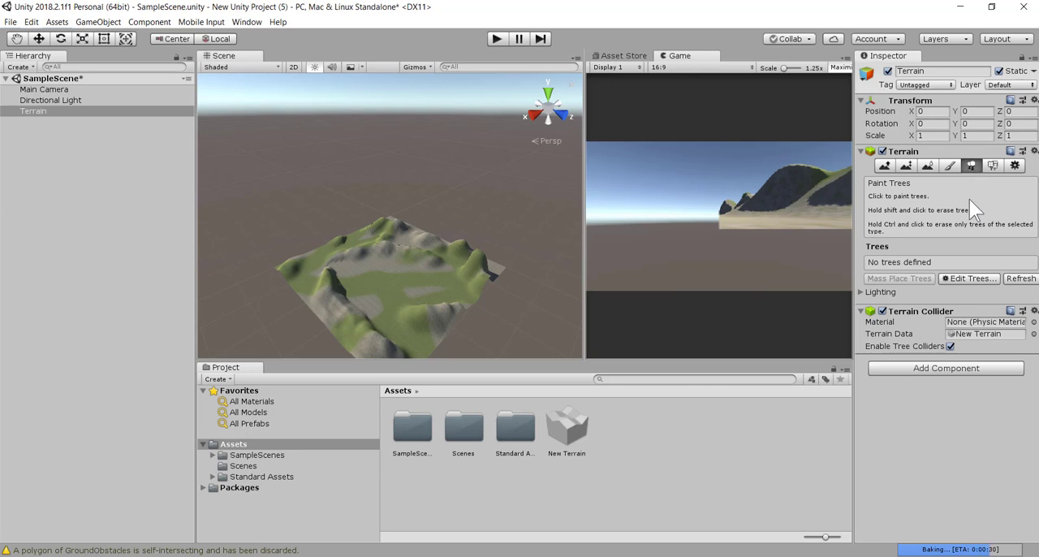
{"action": "left_click", "coordinate": [968, 277]}
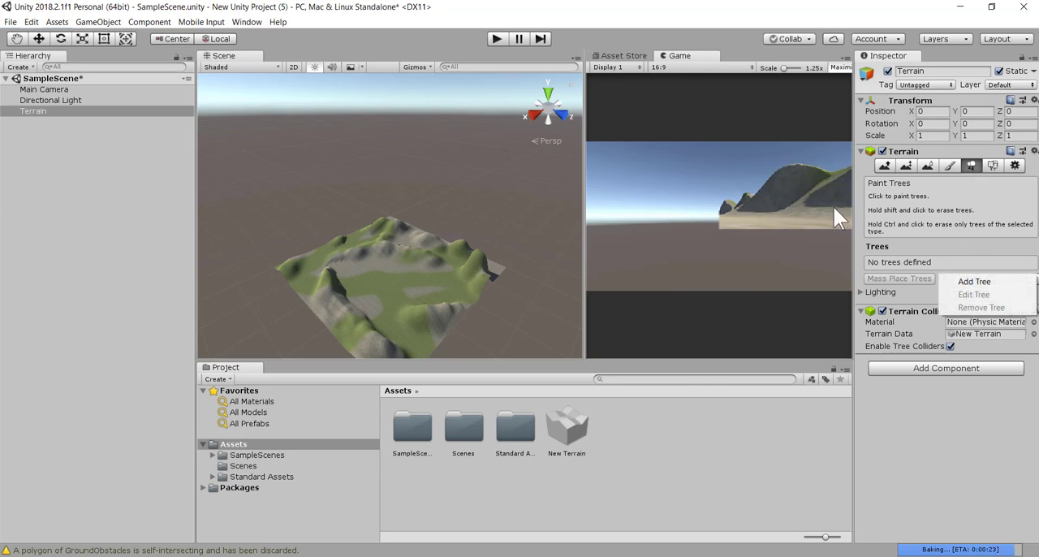
{"action": "left_click", "coordinate": [974, 281]}
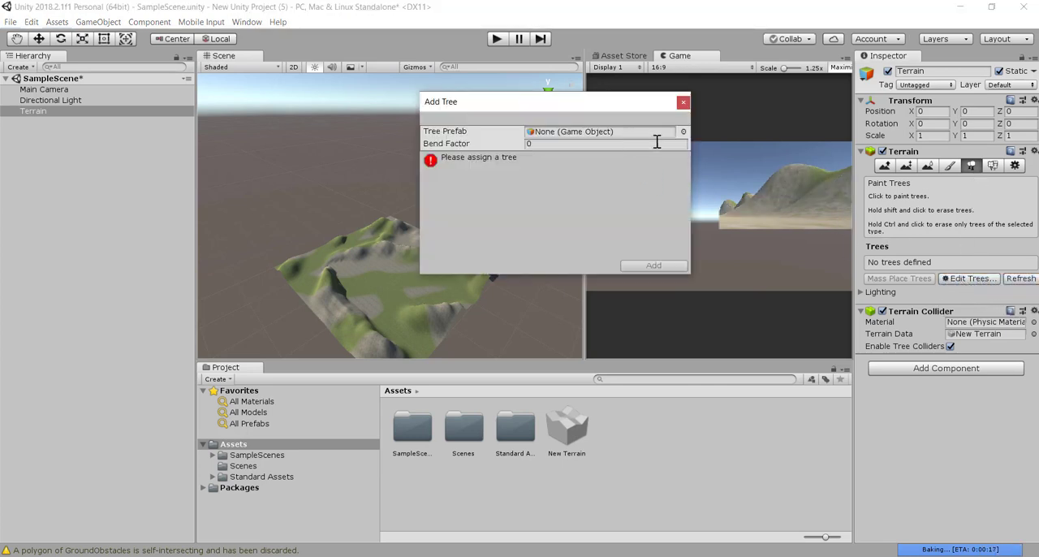
{"action": "left_click", "coordinate": [682, 131]}
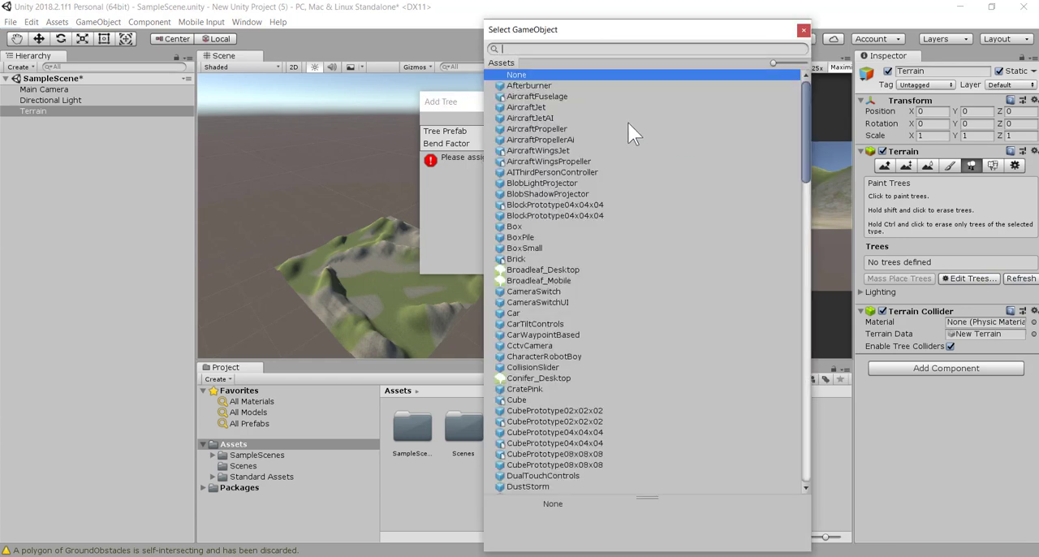
{"action": "mouse_move", "coordinate": [568, 209]}
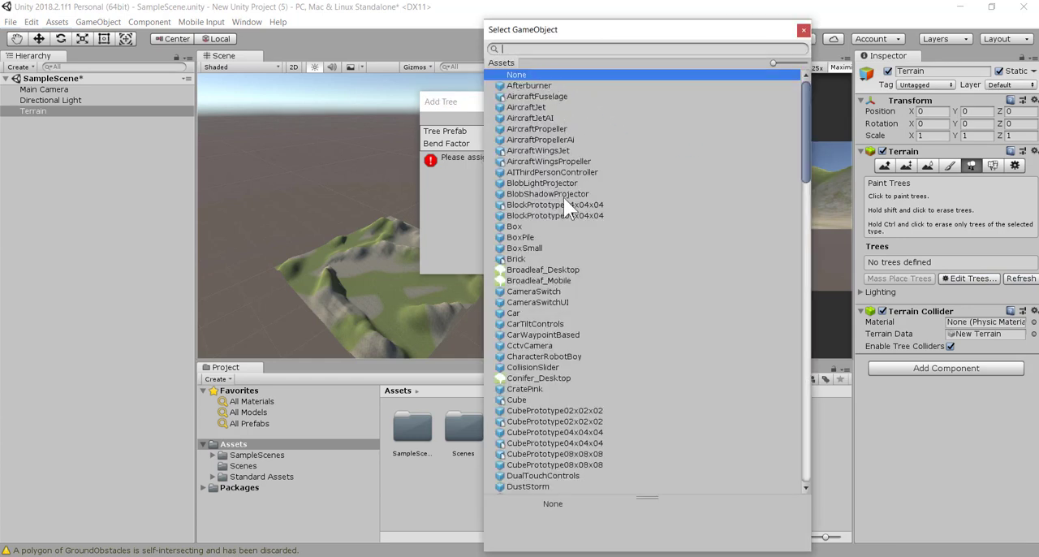
{"action": "left_click", "coordinate": [539, 280]}
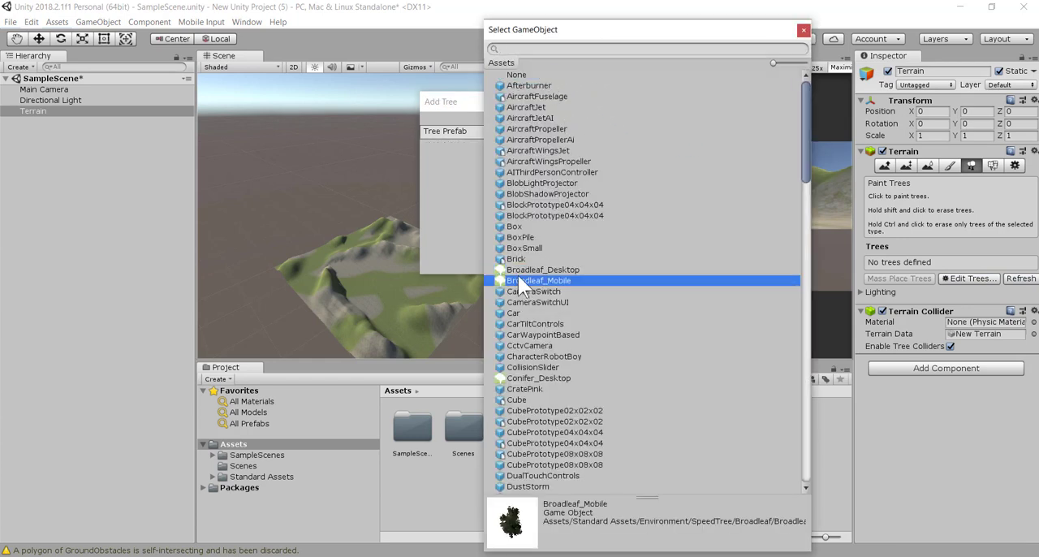
{"action": "left_click", "coordinate": [538, 377]}
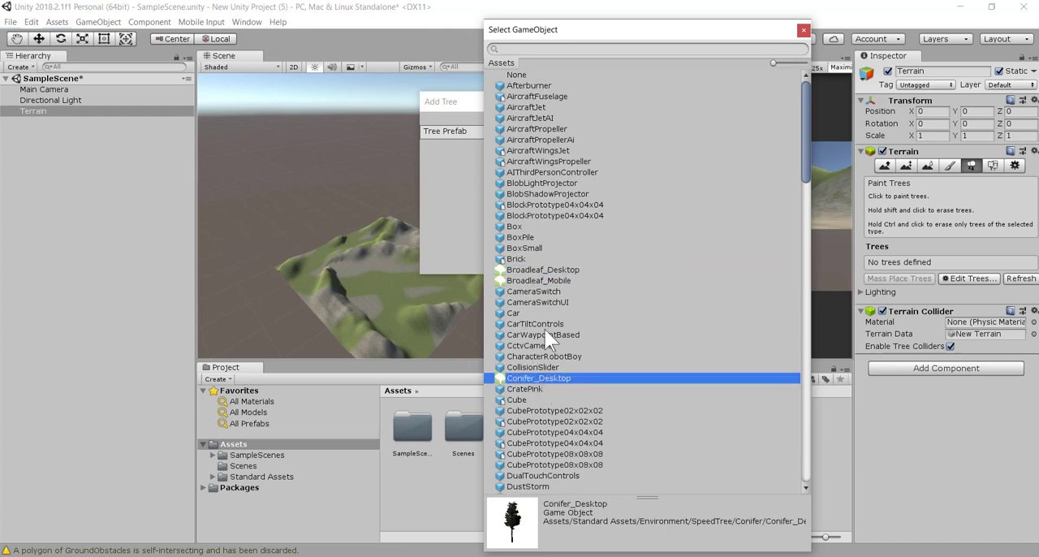
{"action": "left_click", "coordinate": [542, 268]}
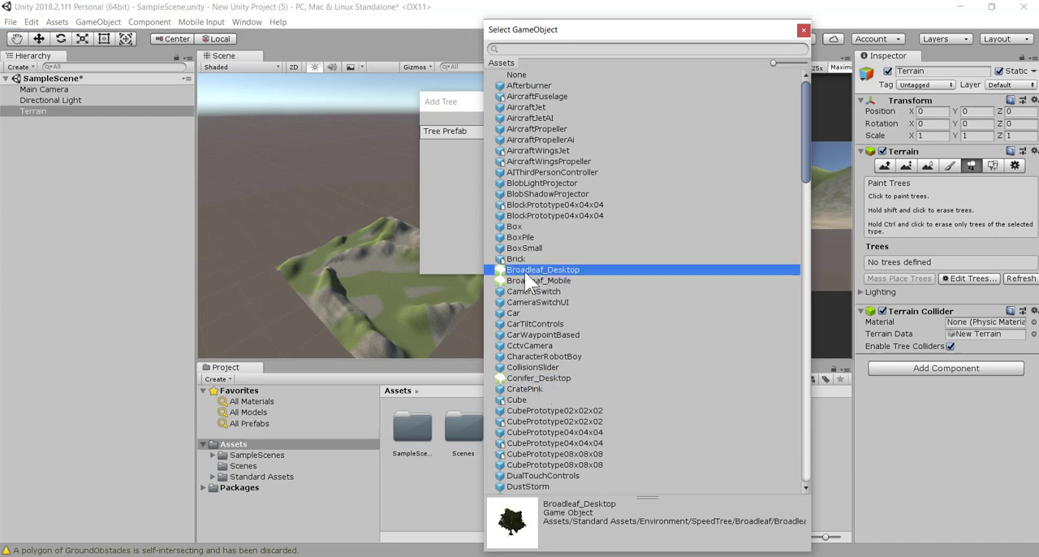
{"action": "double_click", "coordinate": [542, 269]}
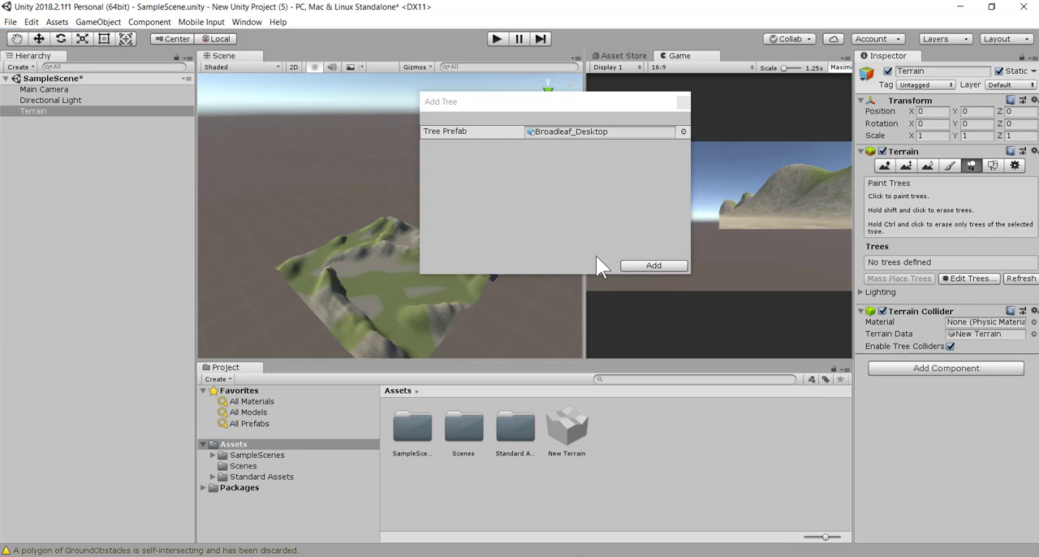
{"action": "left_click", "coordinate": [653, 265]}
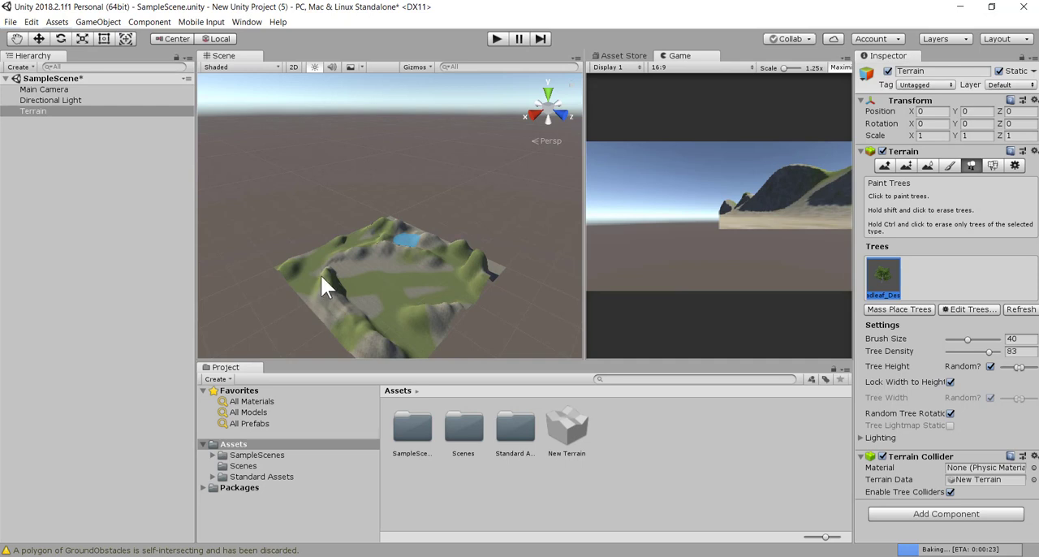
- Paint clumps of broadleaf trees across the terrain's slopes and central valley
{"action": "left_click", "coordinate": [300, 284]}
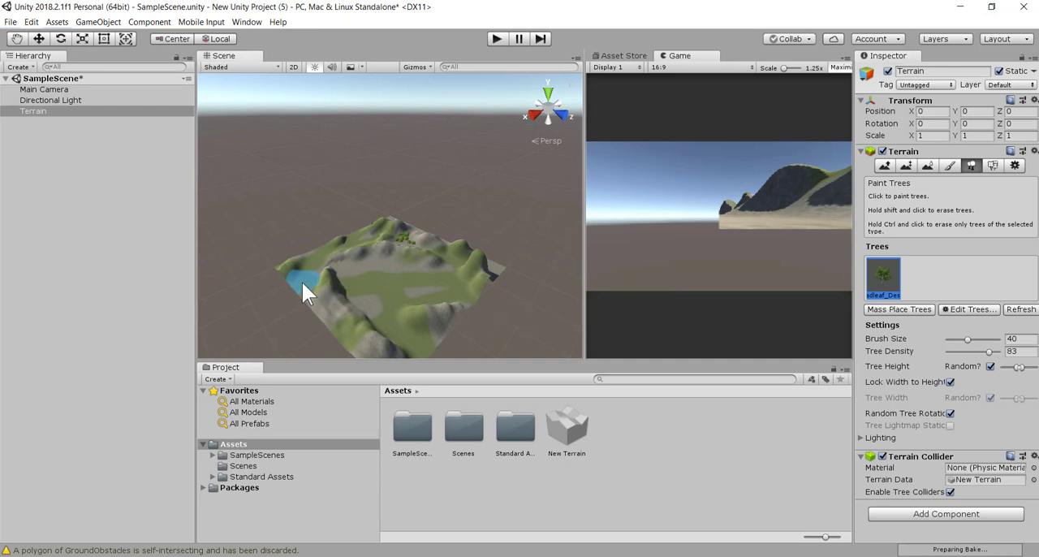
{"action": "left_click_drag", "start_coordinate": [308, 292], "coordinate": [503, 284]}
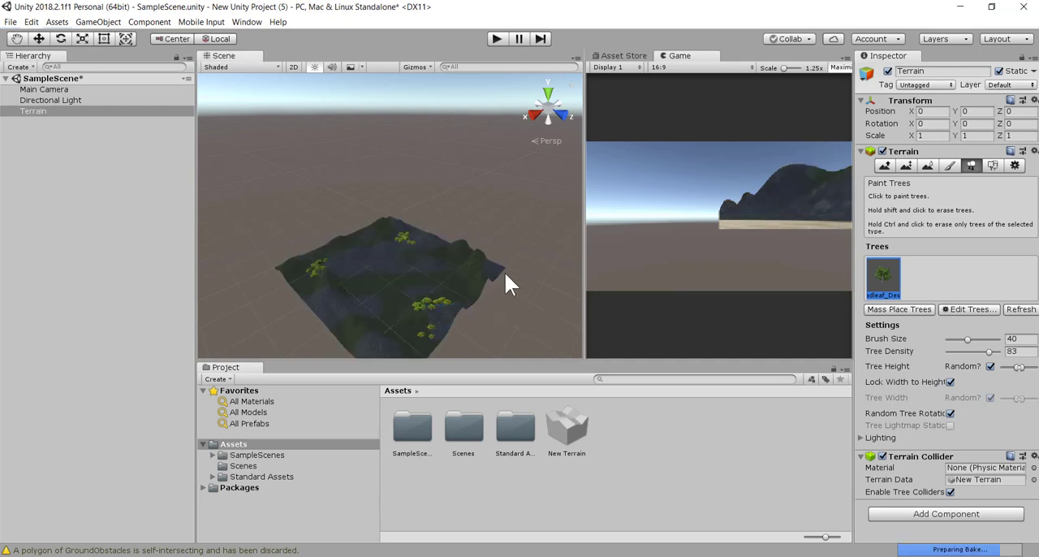
{"action": "left_click", "coordinate": [357, 333]}
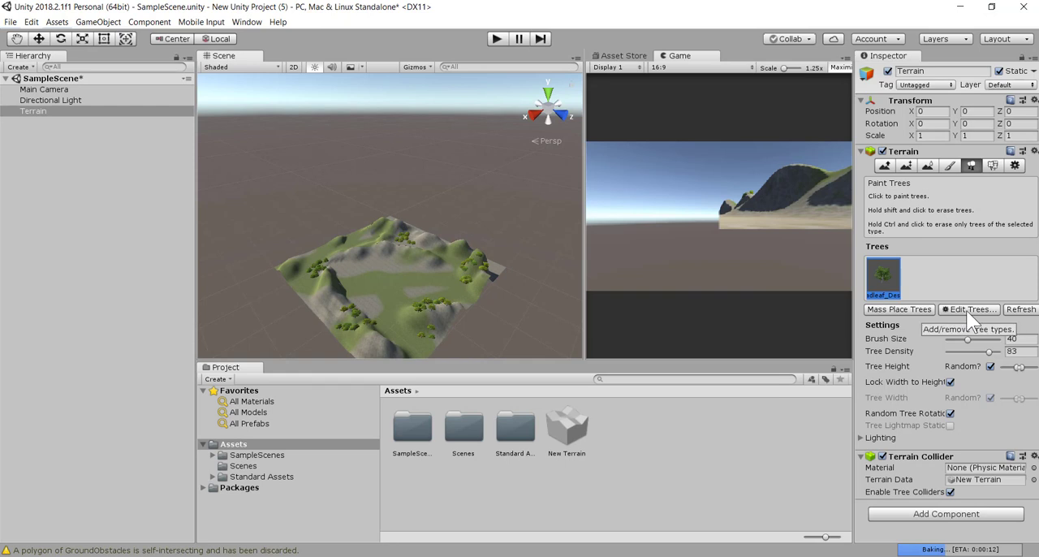
- Add Broadleaf_Mobile as a terrain tree type and paint it into the valley
{"action": "left_click", "coordinate": [969, 310]}
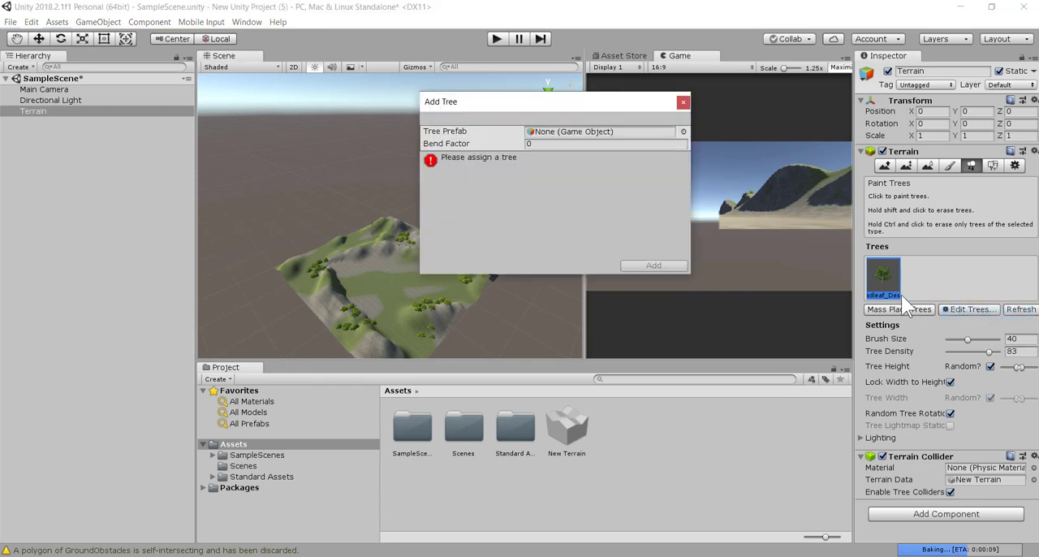
{"action": "left_click", "coordinate": [682, 130]}
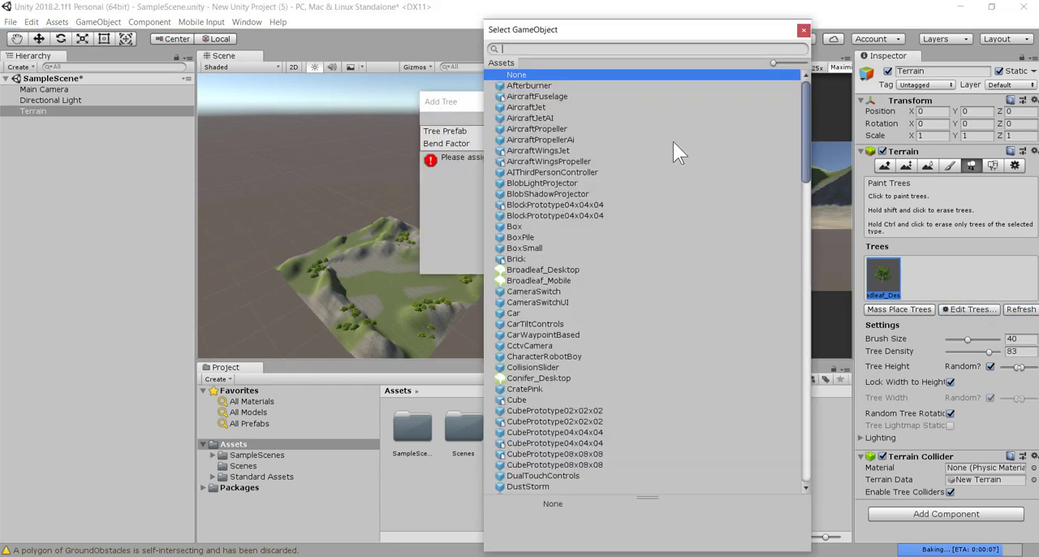
{"action": "left_click", "coordinate": [537, 280]}
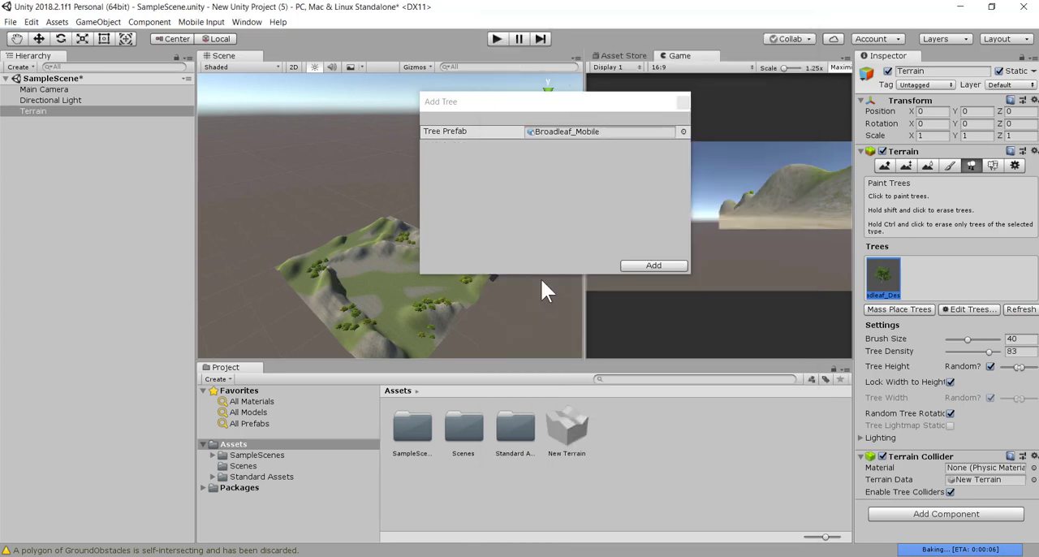
{"action": "left_click", "coordinate": [653, 266]}
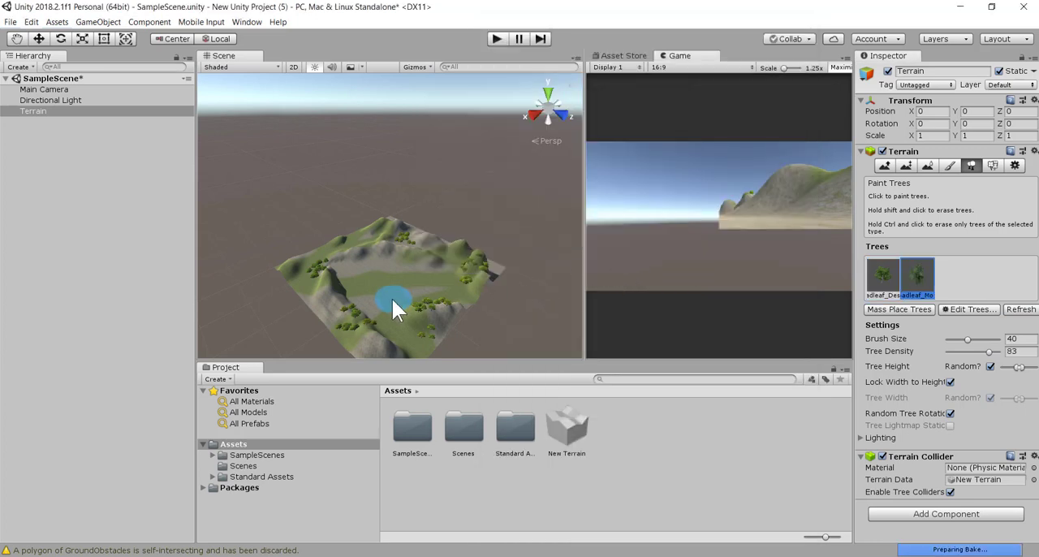
{"action": "left_click", "coordinate": [373, 235]}
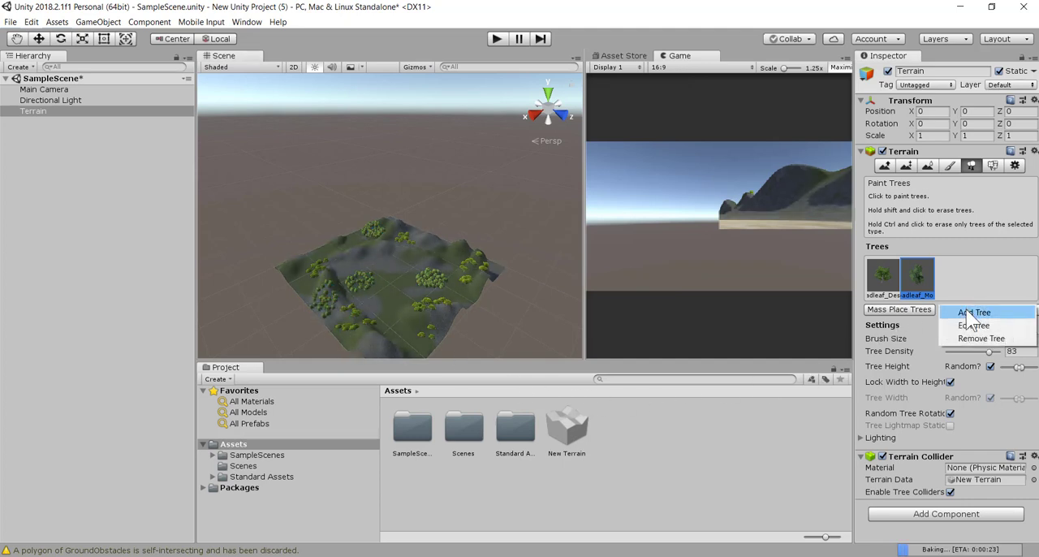
- Add Conifer_Desktop as the third tree prefab in the terrain's tree list
{"action": "left_click", "coordinate": [973, 311]}
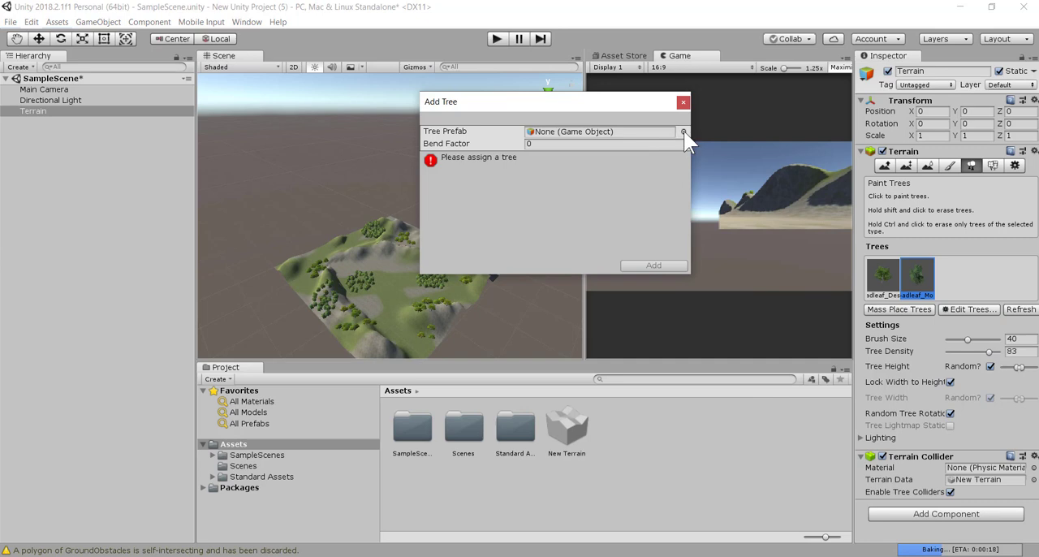
{"action": "left_click", "coordinate": [684, 131]}
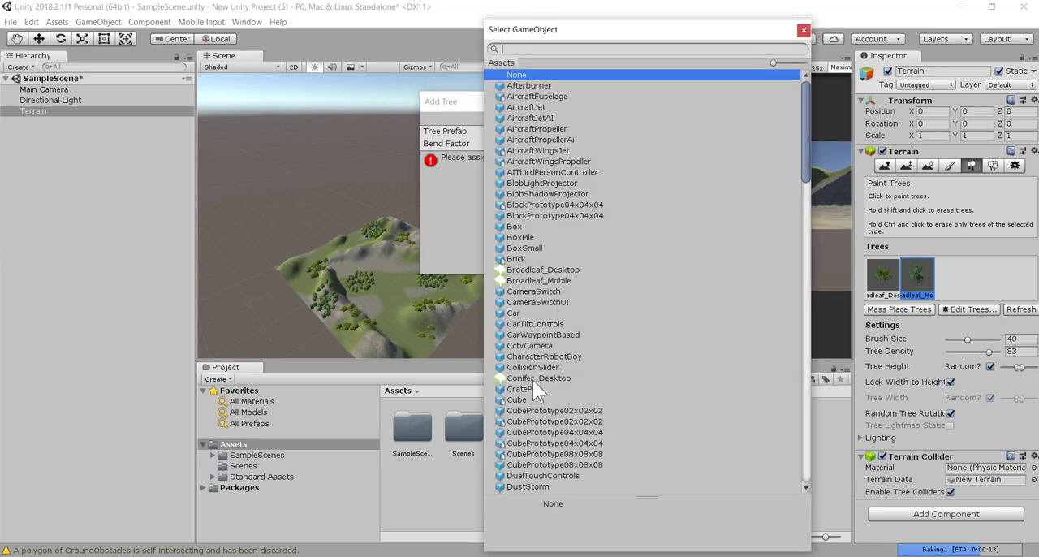
{"action": "left_click", "coordinate": [537, 378]}
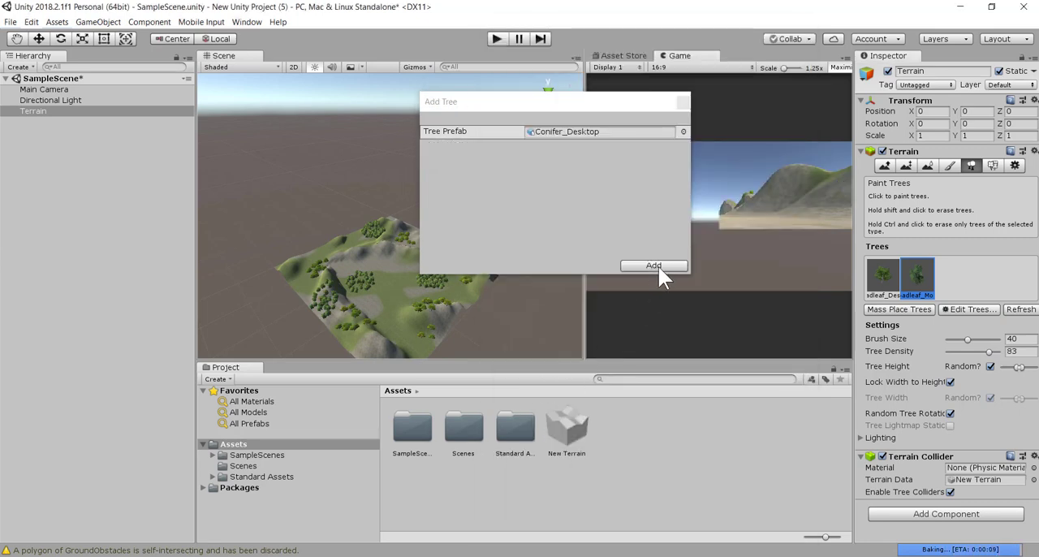
{"action": "left_click", "coordinate": [654, 265]}
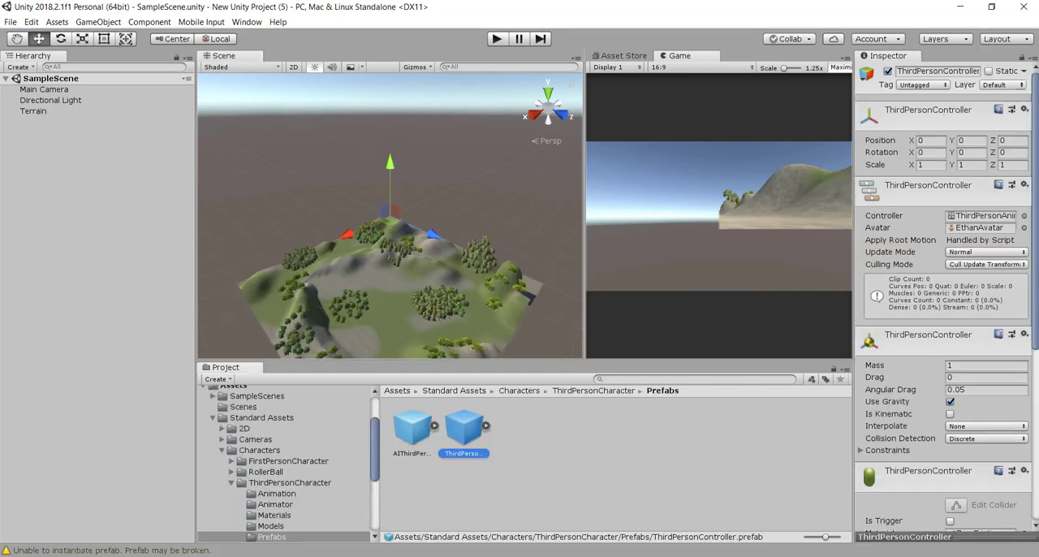
{"action": "left_click", "coordinate": [233, 443]}
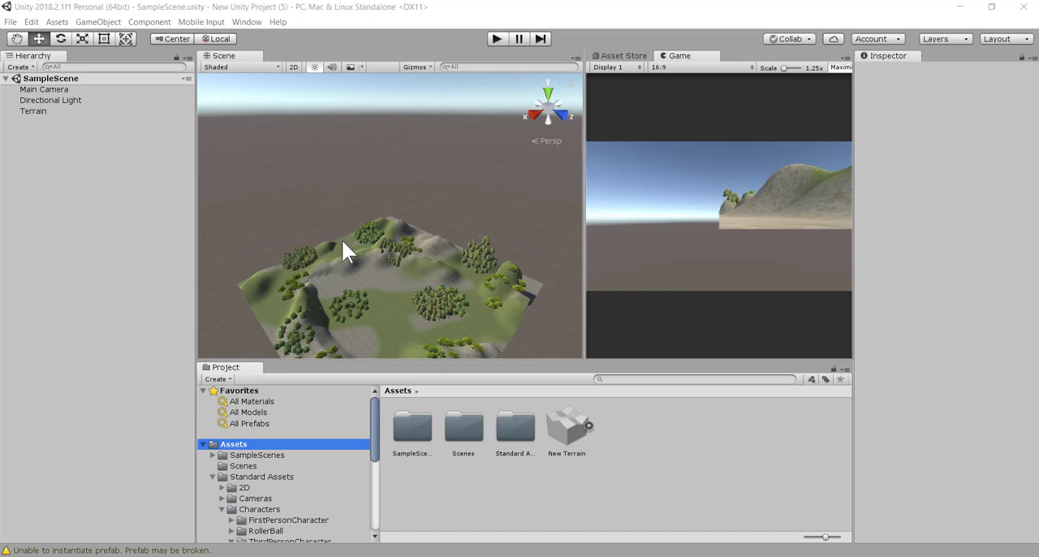
{"action": "mouse_move", "coordinate": [347, 266]}
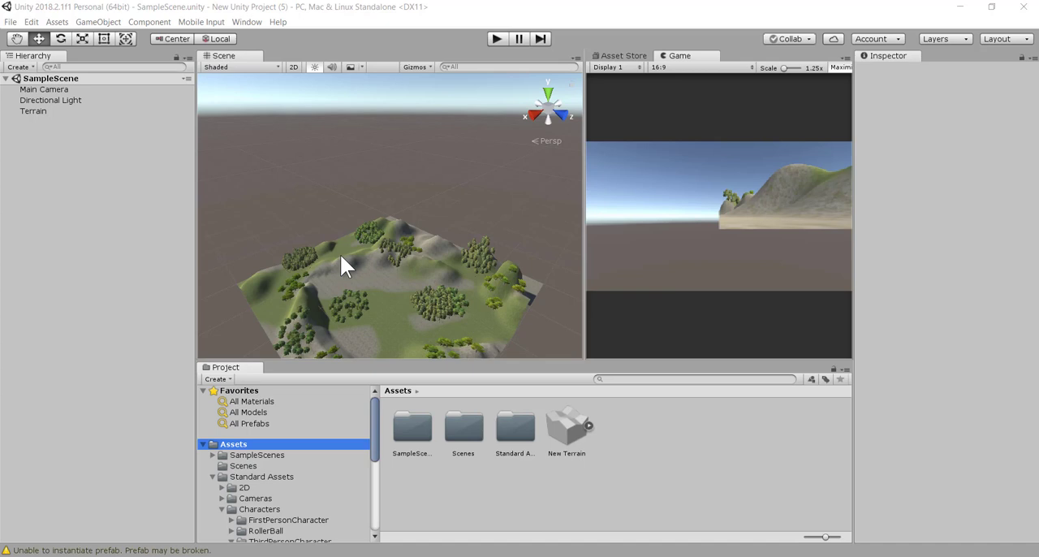
{"action": "mouse_move", "coordinate": [341, 274]}
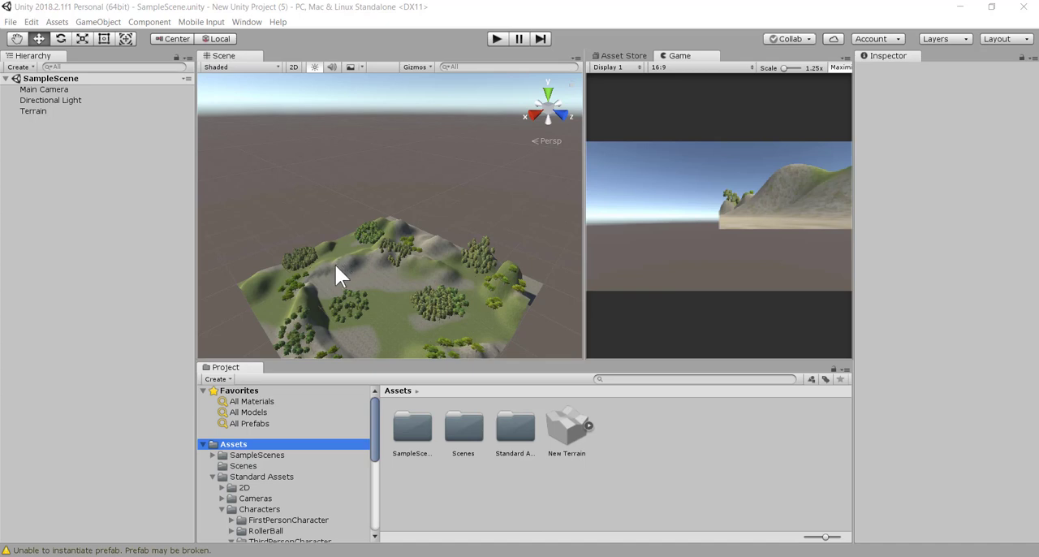
{"action": "mouse_move", "coordinate": [324, 292]}
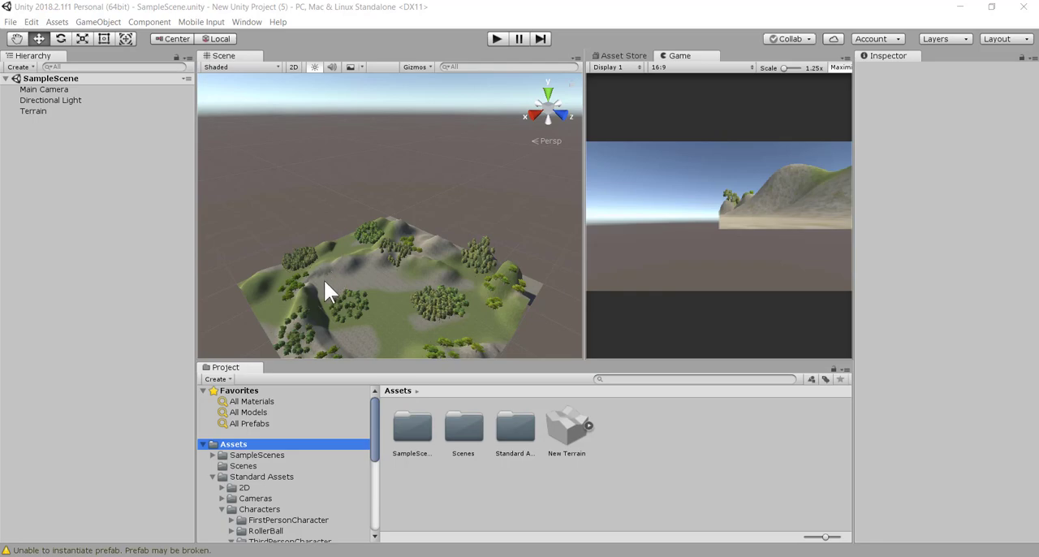